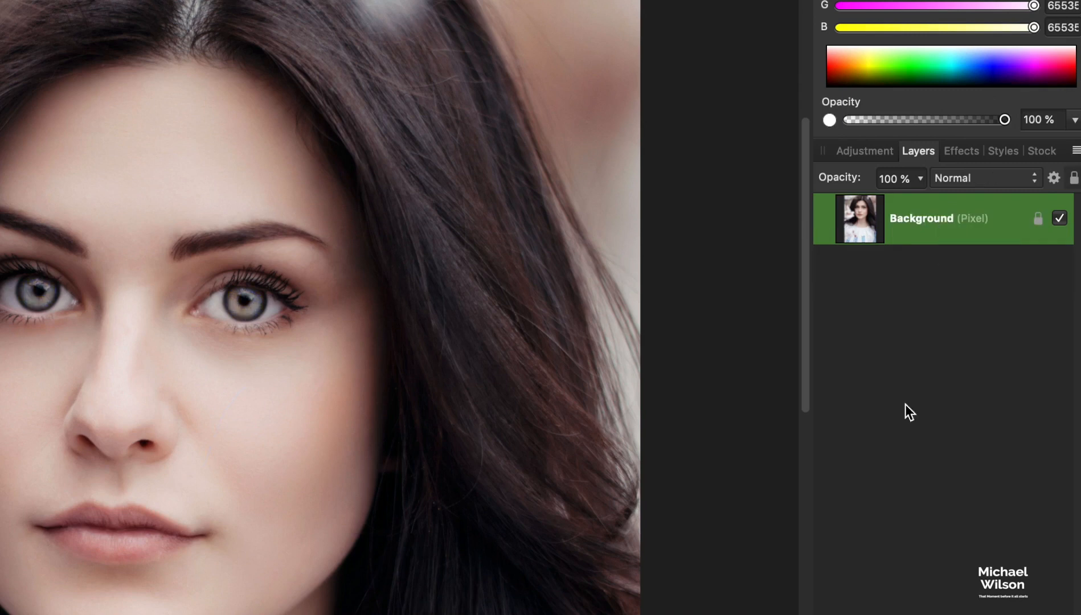
# Step: Browse the stock panel, return to Layers and duplicate the Background layer
pyautogui.click(1043, 151)
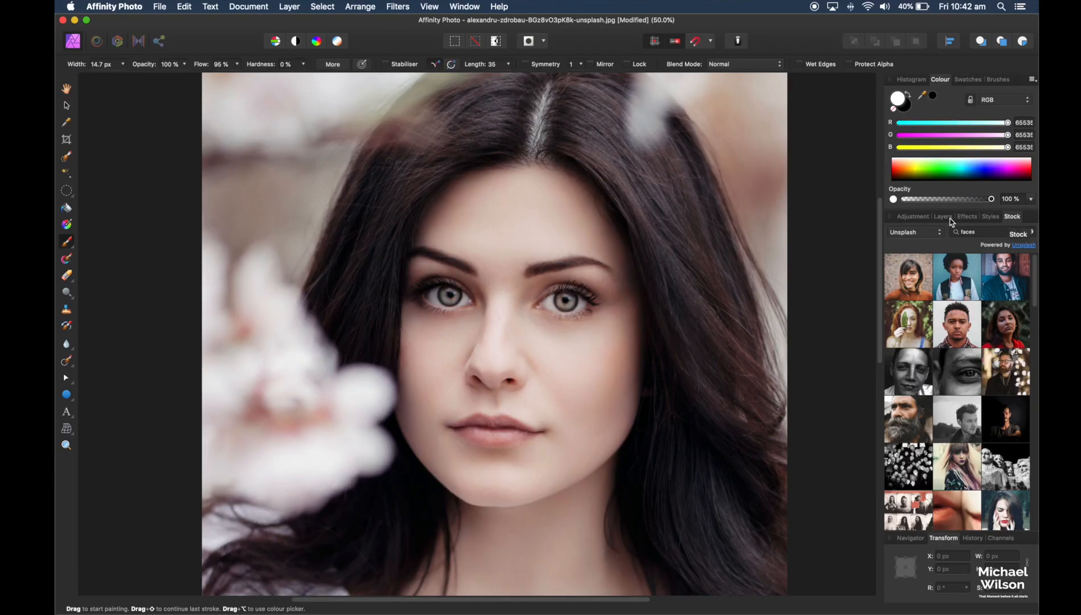
pyautogui.click(942, 216)
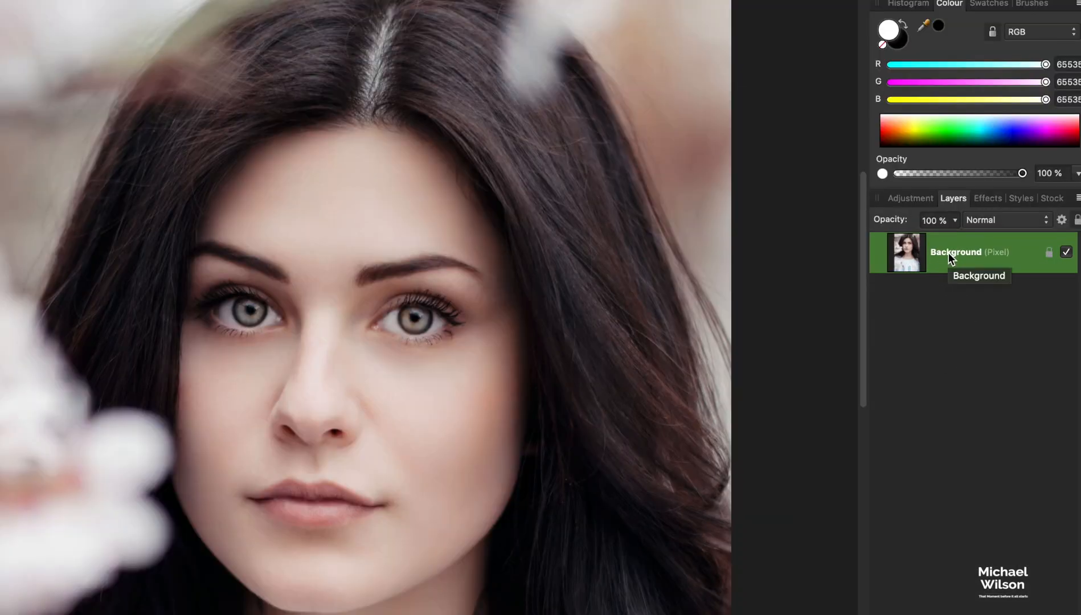
pyautogui.press('cmd+j')
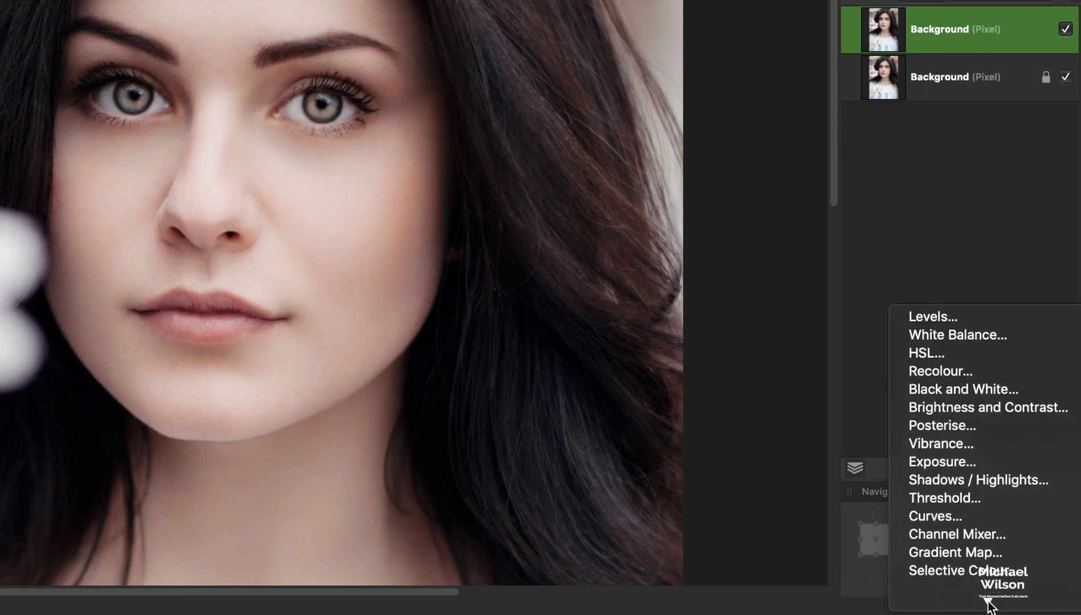
# Step: Add a Curves adjustment with its top point dragged far left to strongly brighten the image
pyautogui.click(936, 516)
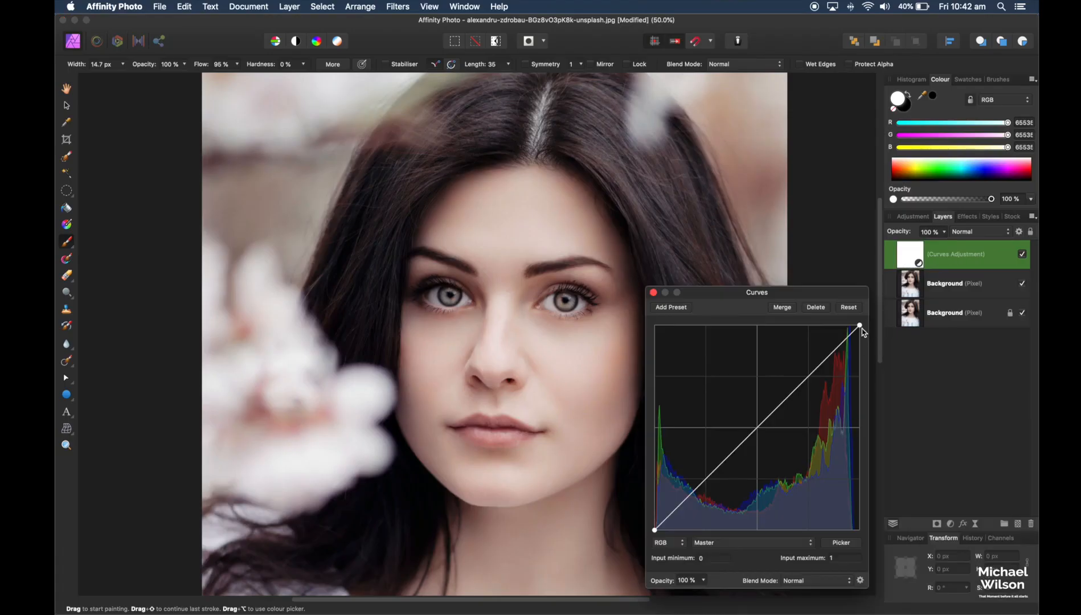
pyautogui.click(859, 327)
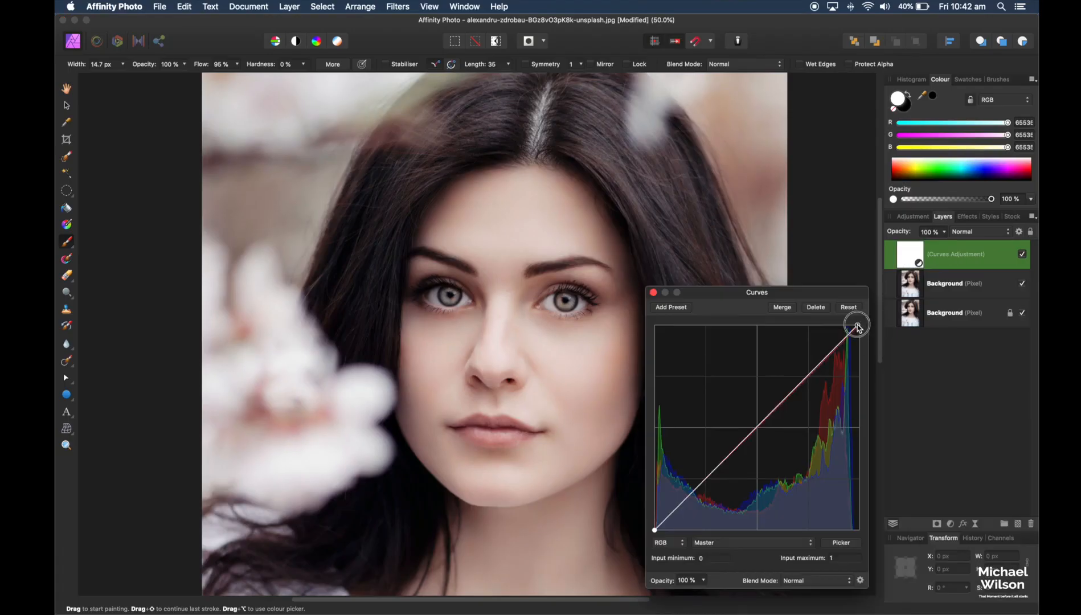
pyautogui.moveTo(857, 325); pyautogui.dragTo(759, 326)
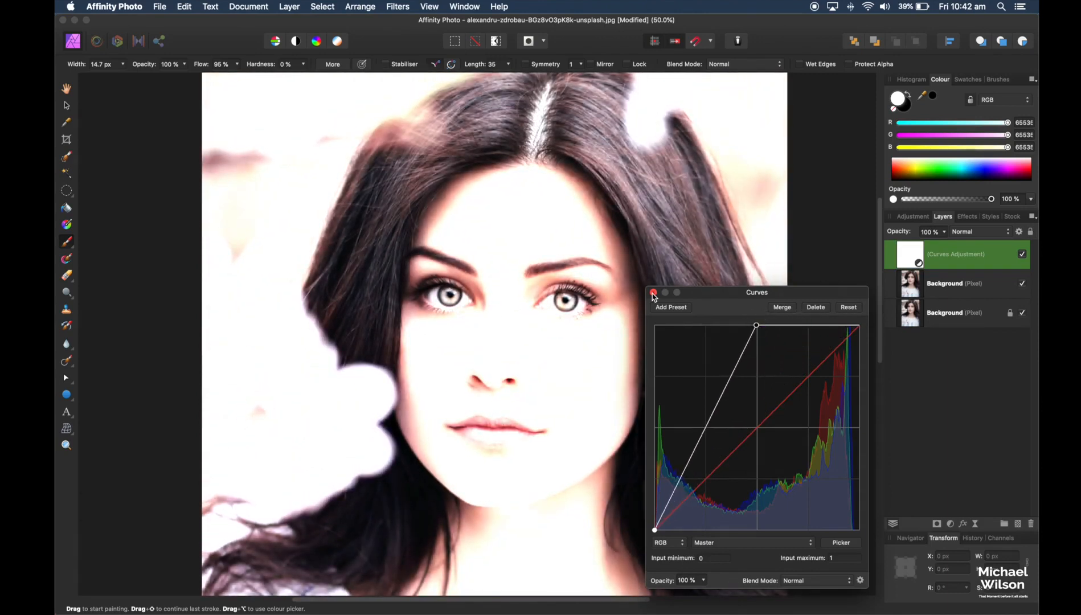
pyautogui.click(655, 293)
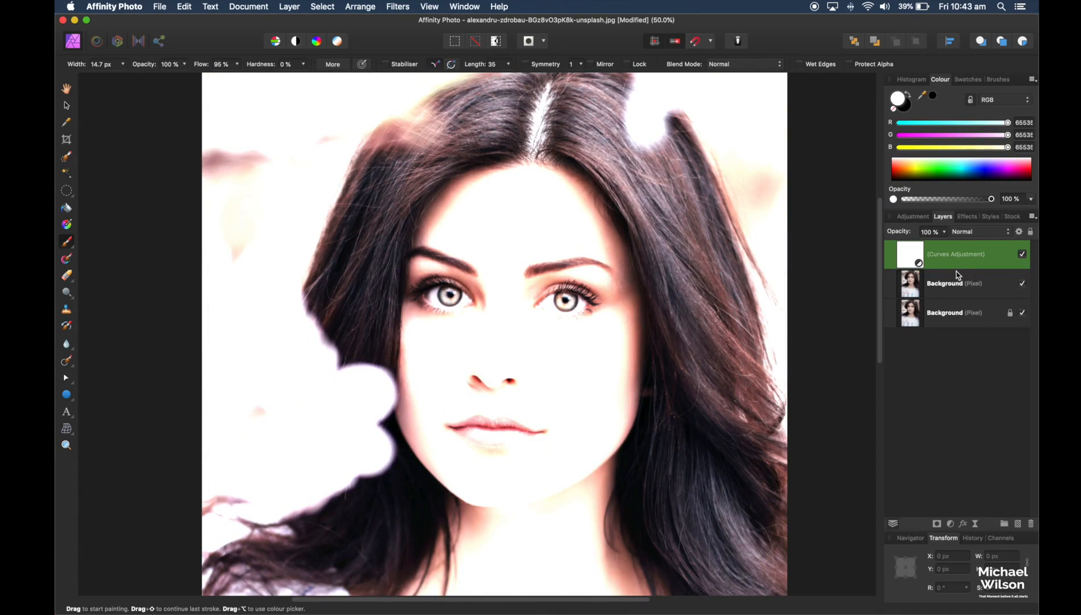
# Step: Invert the Curves adjustment's mask so the brightening is hidden everywhere
pyautogui.press('cmd+i')
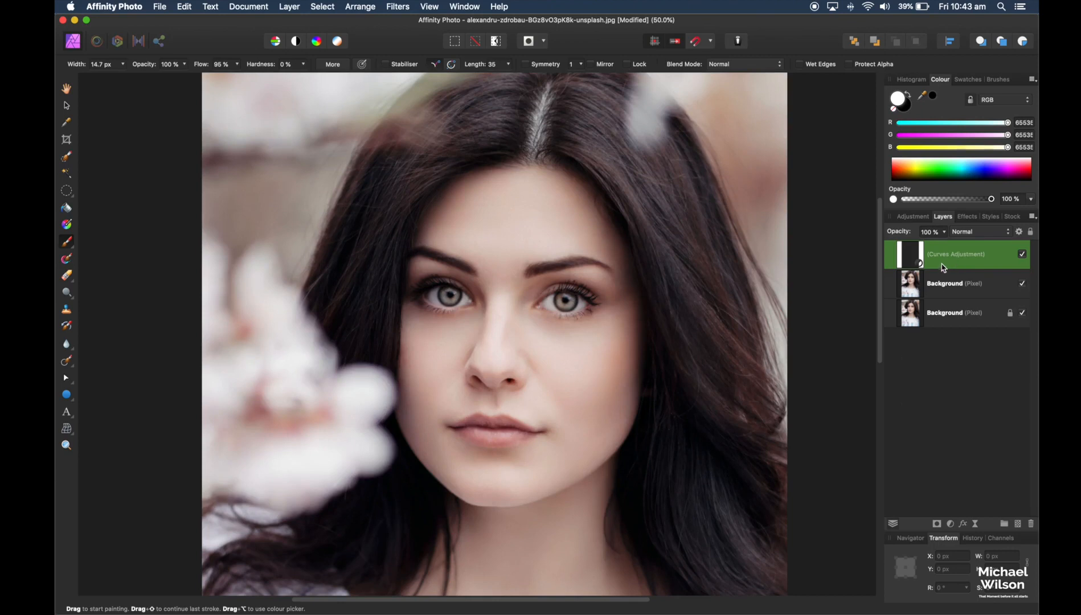
pyautogui.moveTo(389, 304)
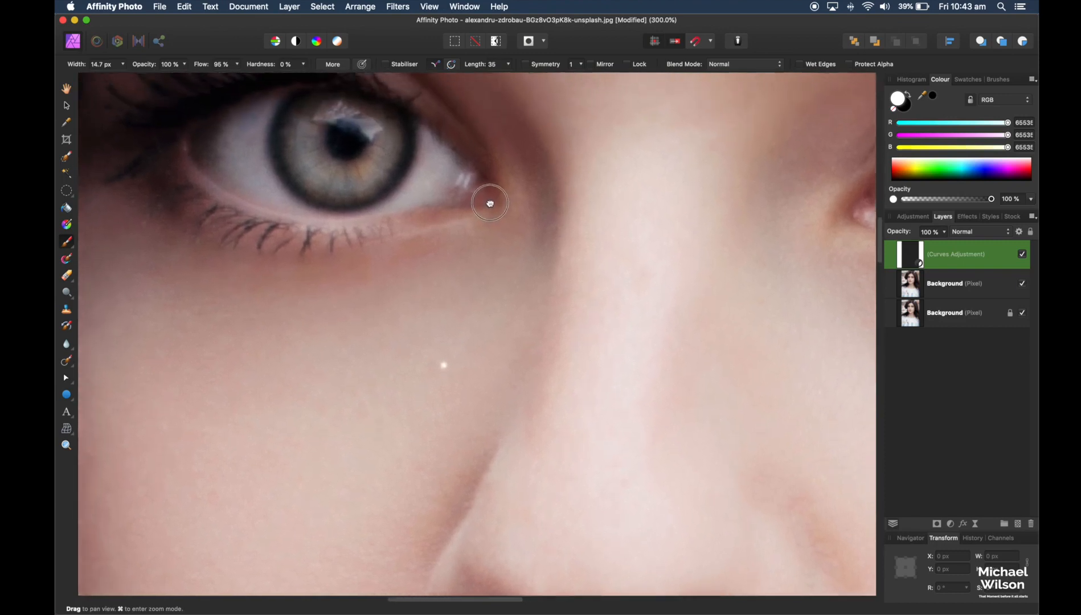
# Step: Centre on the eye and set up the Paint Brush with Flow lowered to 50%
pyautogui.moveTo(490, 204); pyautogui.dragTo(434, 355)
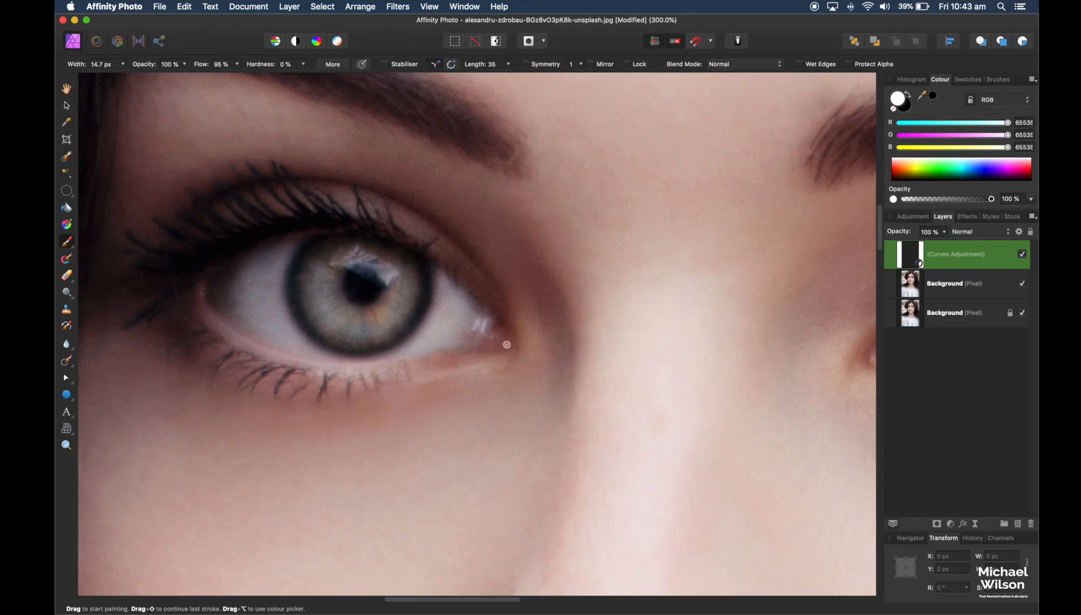
pyautogui.press('b')
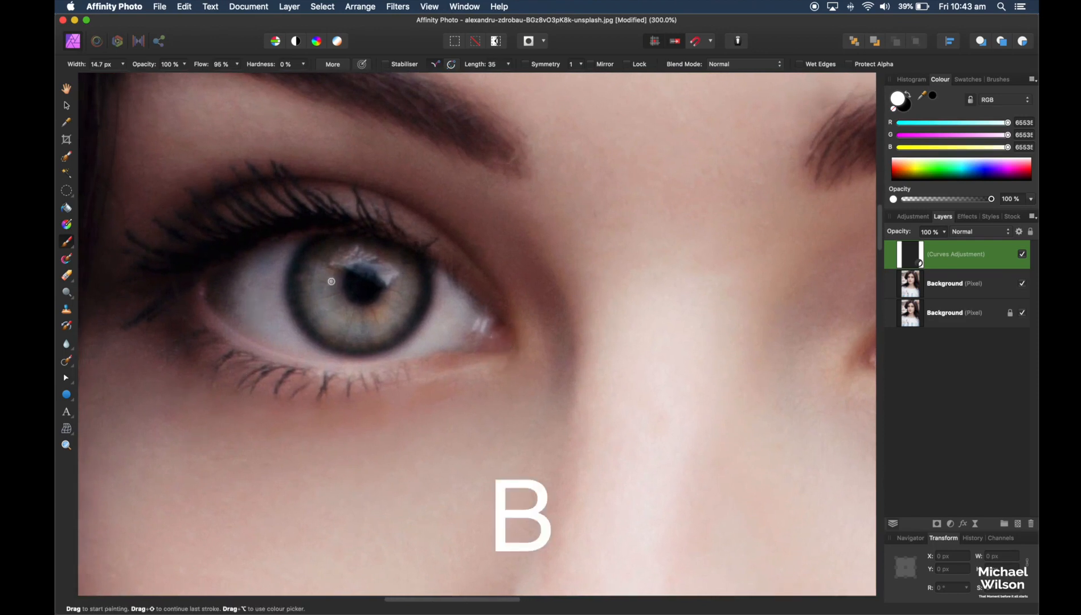
pyautogui.moveTo(102, 240)
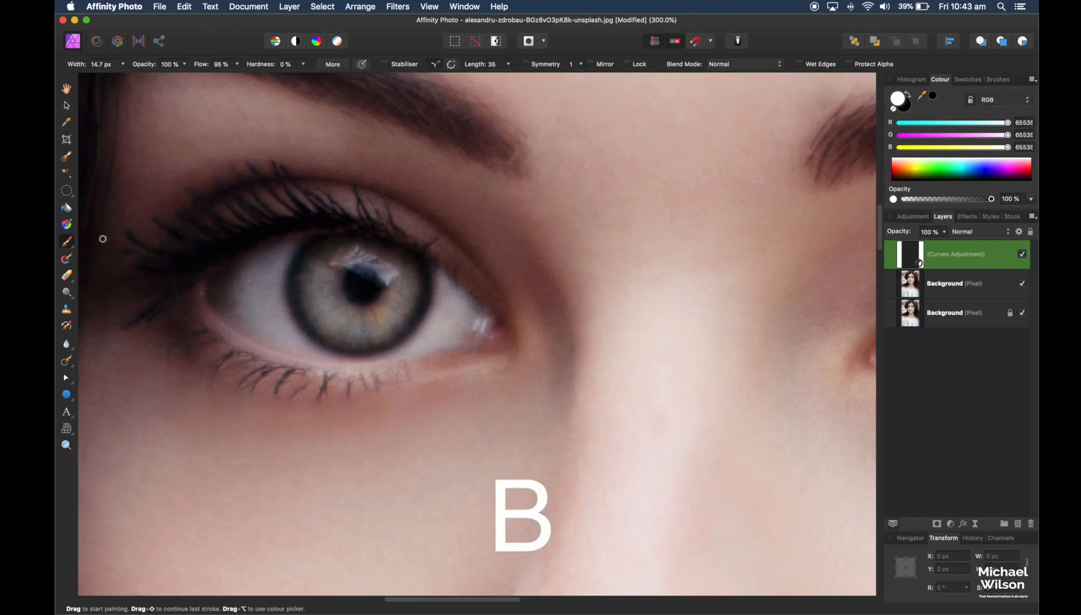
pyautogui.click(66, 241)
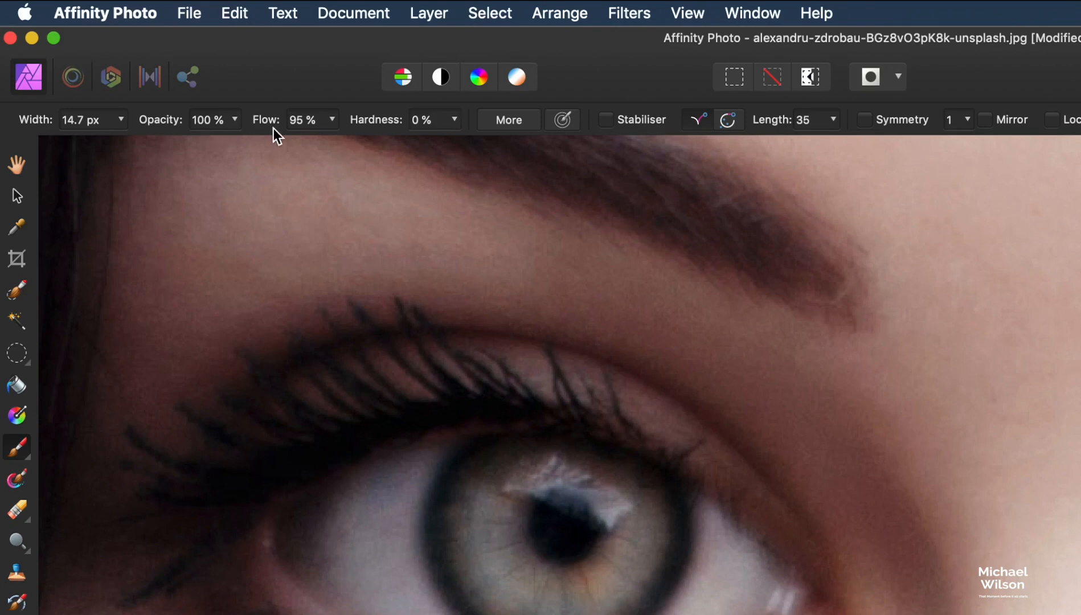
pyautogui.click(306, 120)
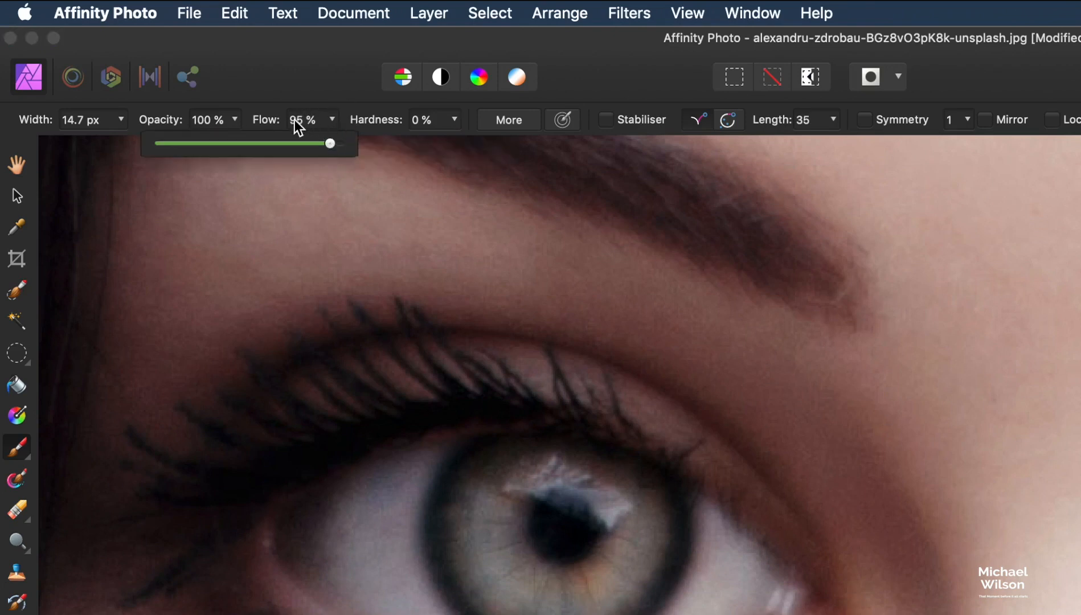
pyautogui.moveTo(330, 144); pyautogui.dragTo(276, 143)
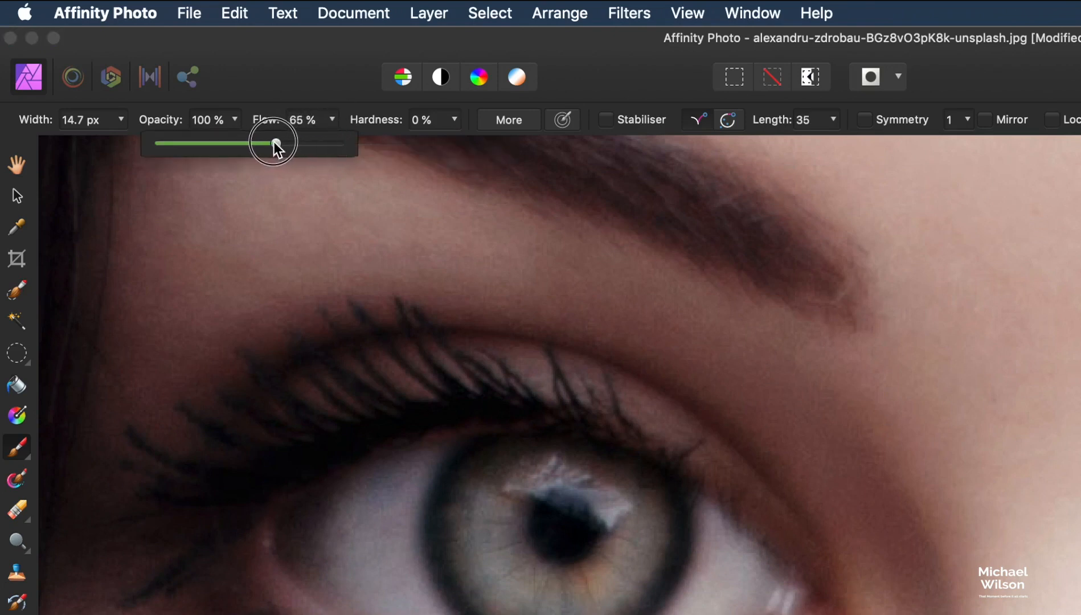
pyautogui.moveTo(275, 142); pyautogui.dragTo(262, 142)
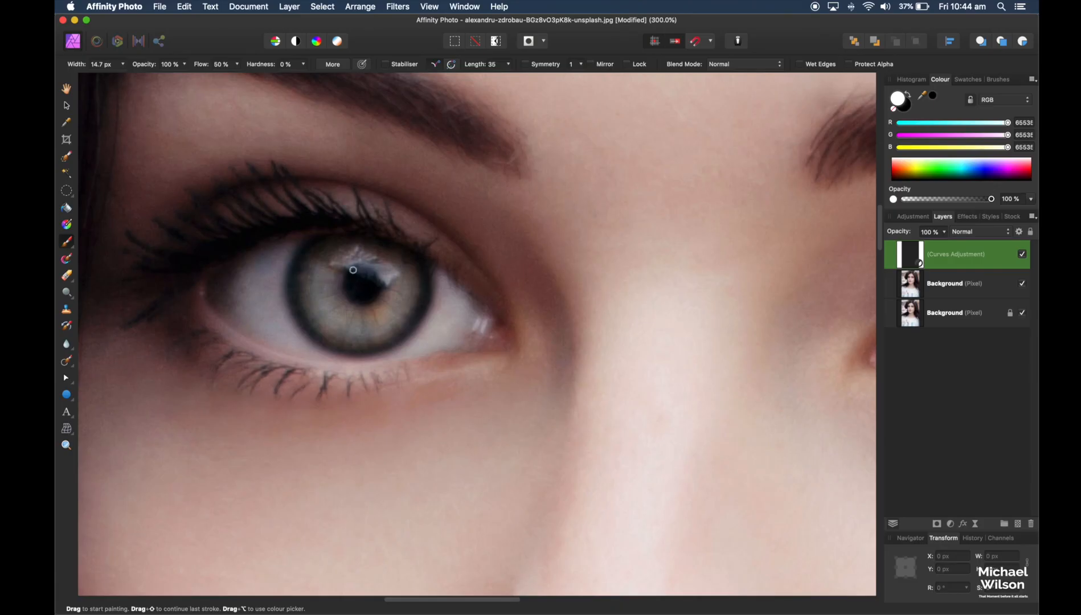
pyautogui.moveTo(322, 287)
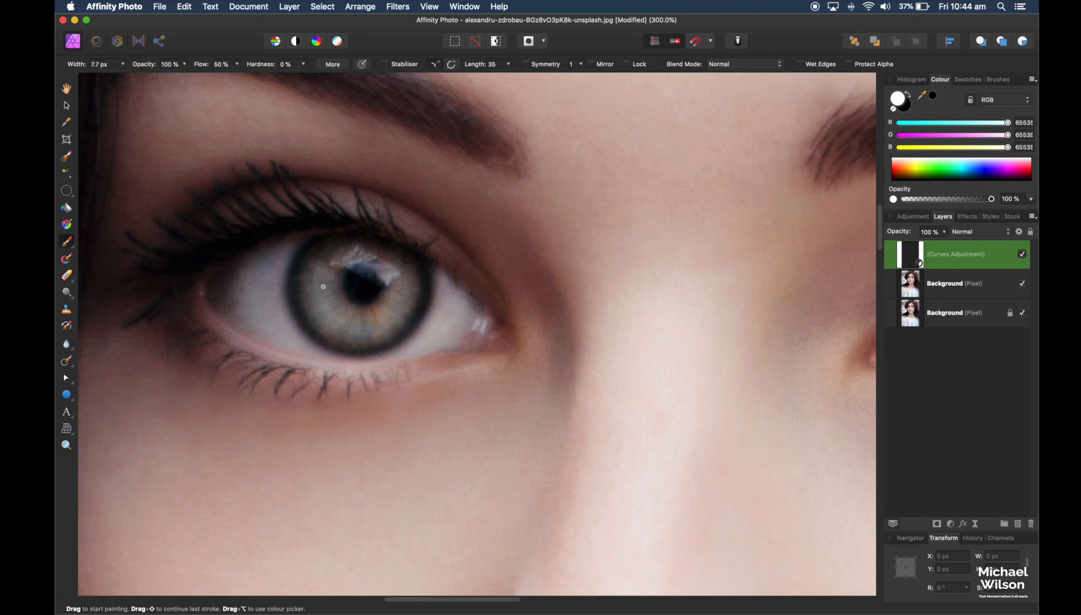
pyautogui.moveTo(366, 283)
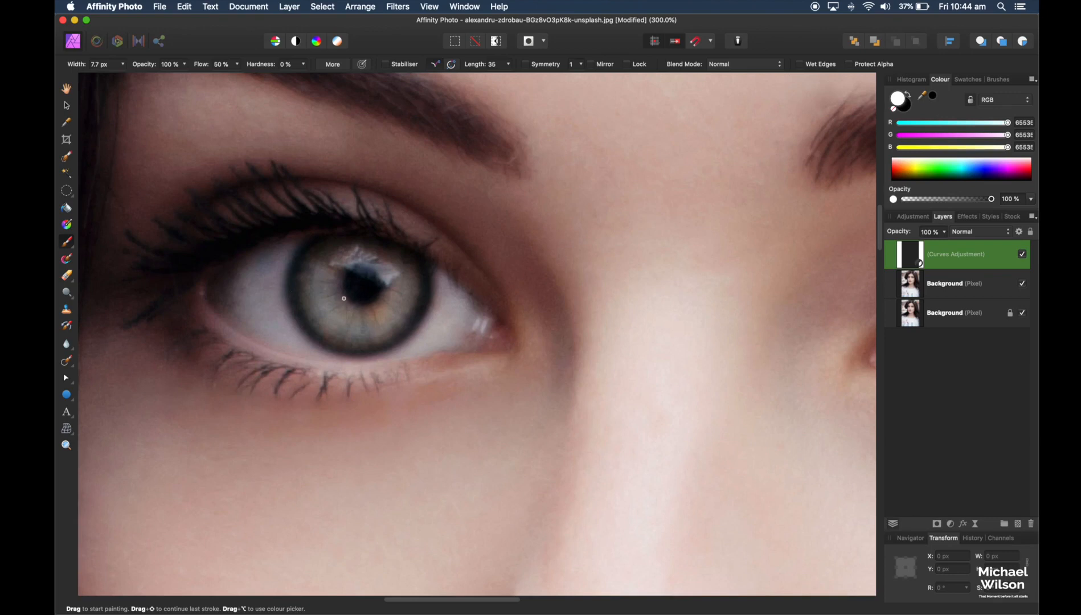
pyautogui.moveTo(346, 300)
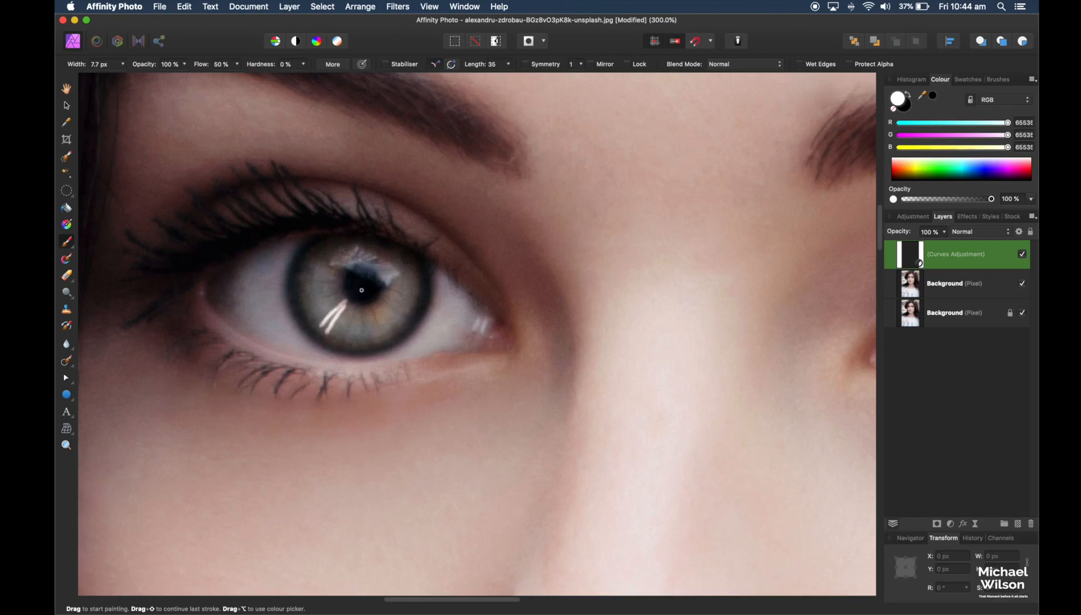
# Step: Paint several white streaks radiating from the pupil across the left iris
pyautogui.moveTo(361, 291); pyautogui.dragTo(339, 331)
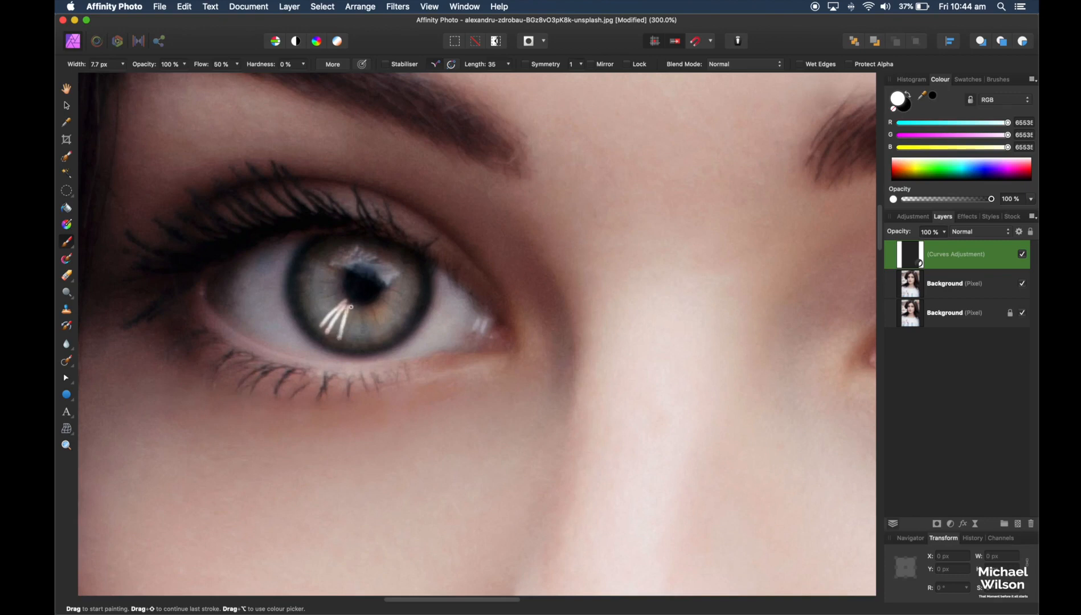
pyautogui.moveTo(357, 333); pyautogui.dragTo(363, 303)
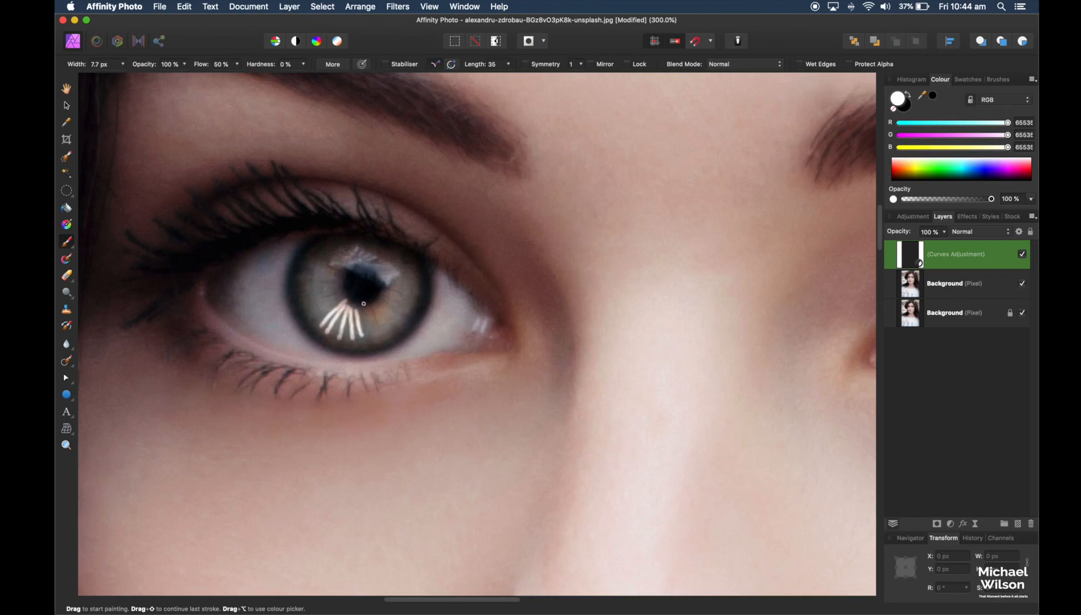
pyautogui.moveTo(363, 303); pyautogui.dragTo(377, 325)
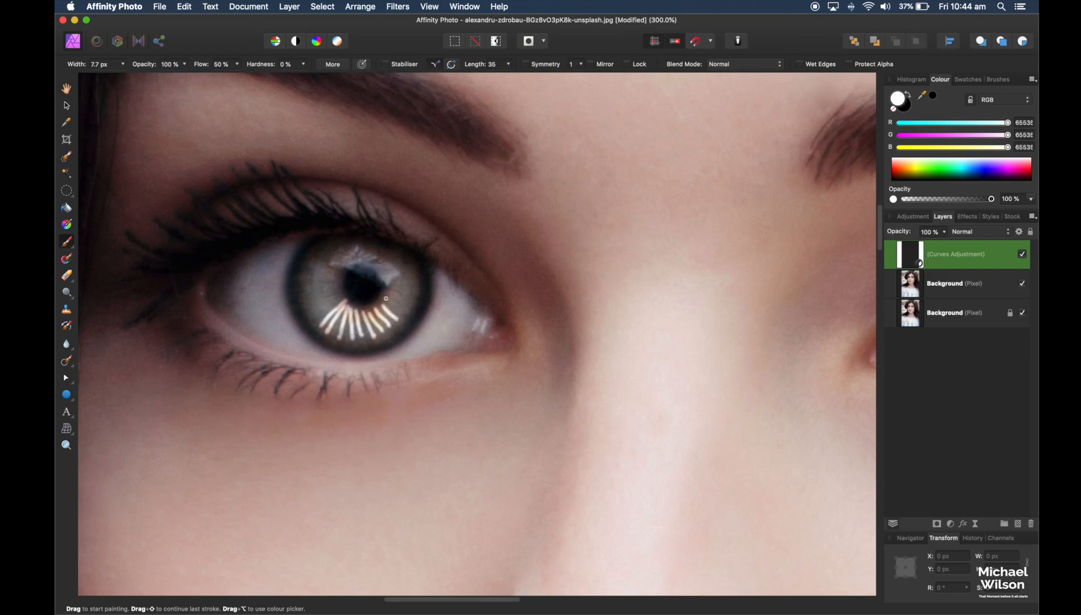
pyautogui.moveTo(387, 298); pyautogui.dragTo(397, 288)
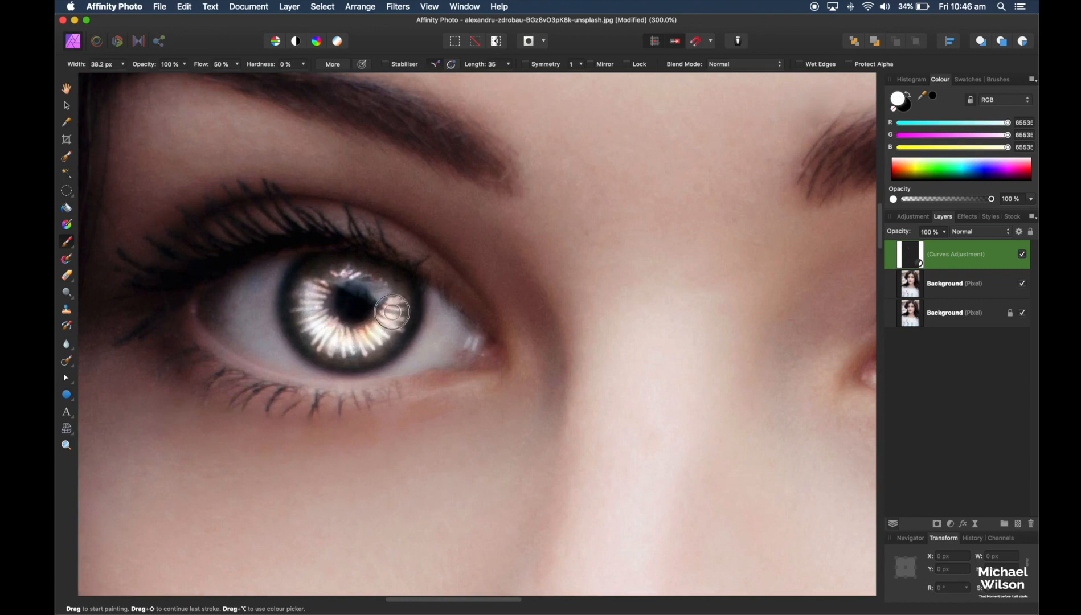
pyautogui.moveTo(312, 275)
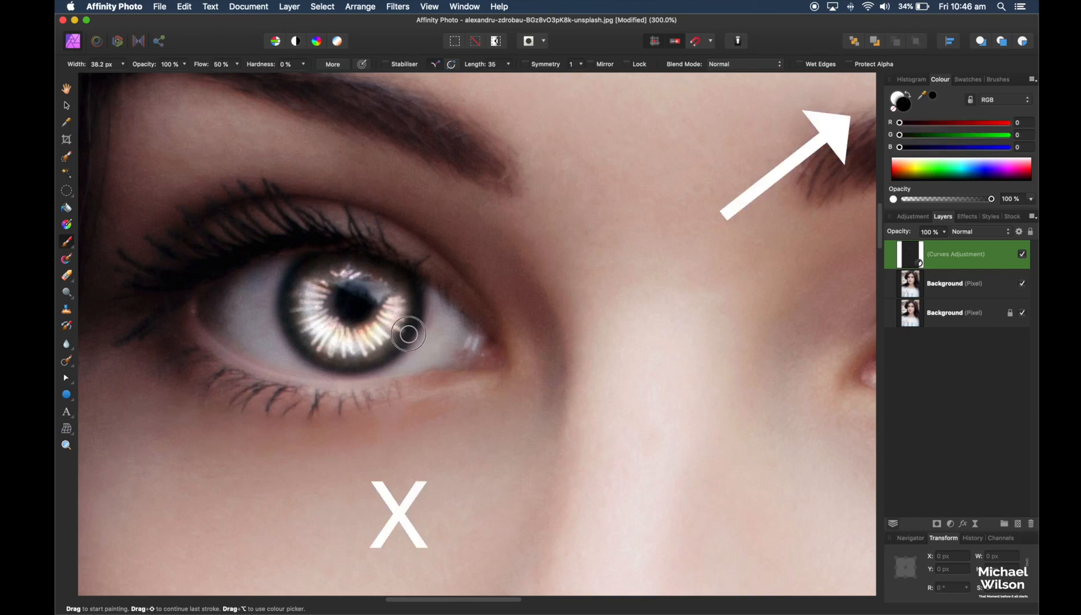
pyautogui.moveTo(253, 316)
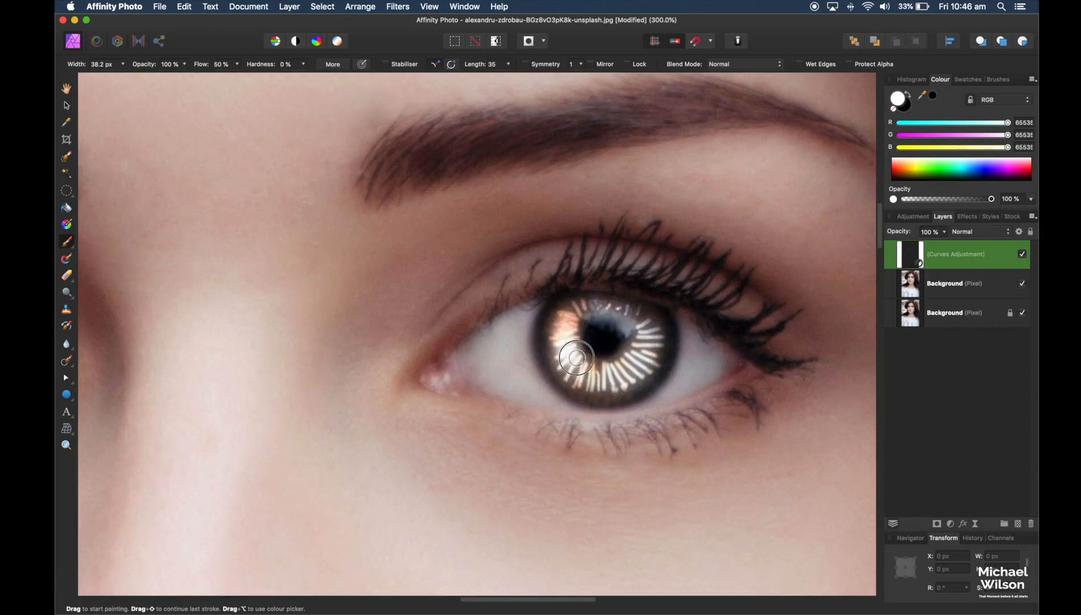
# Step: Paint bright streaks into the right iris and paint out overspill along its edge with black
pyautogui.moveTo(572, 358); pyautogui.dragTo(660, 343)
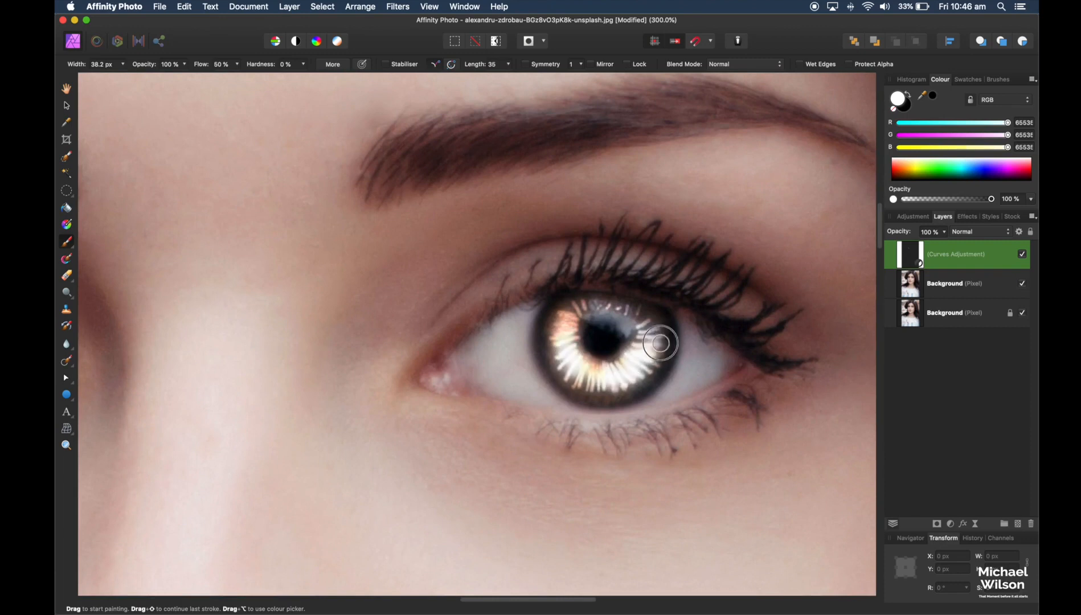
pyautogui.moveTo(562, 352)
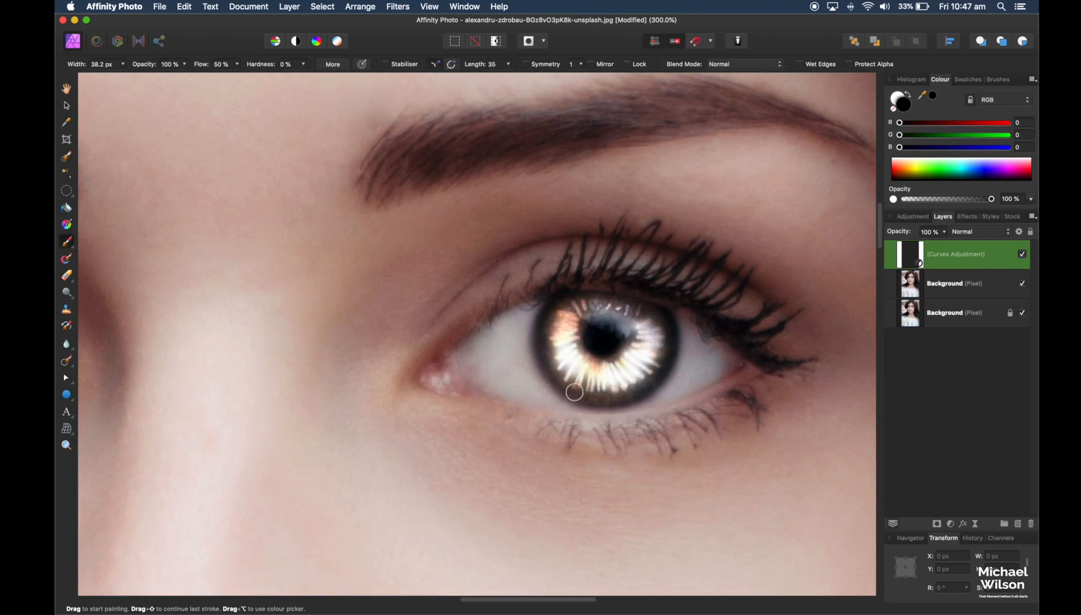
pyautogui.moveTo(575, 393); pyautogui.dragTo(653, 379)
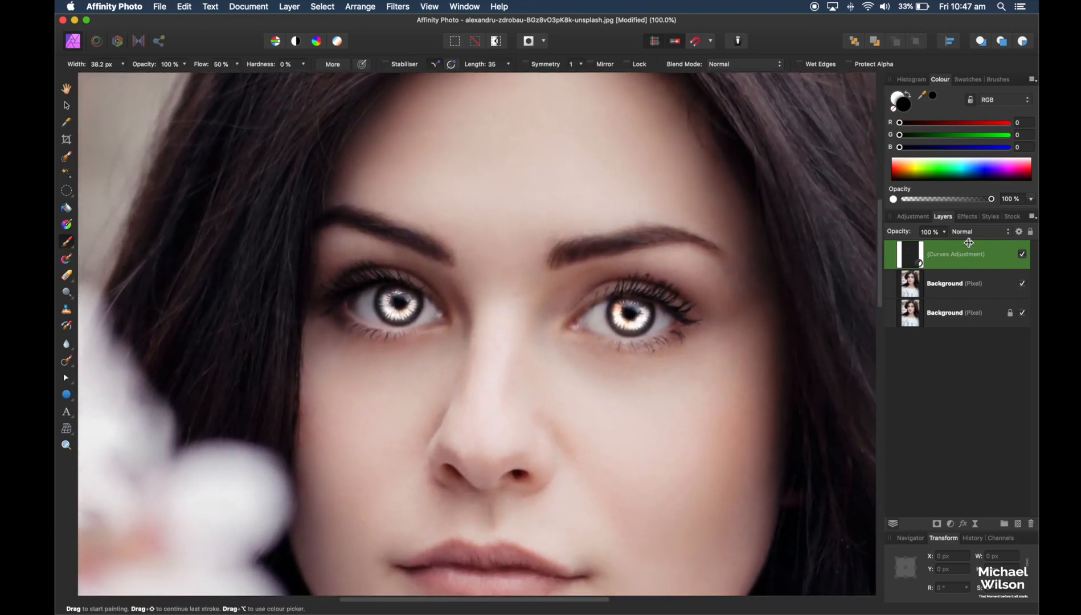
# Step: Set the Curves layer to Soft Light and toggle it to compare before and after
pyautogui.click(962, 231)
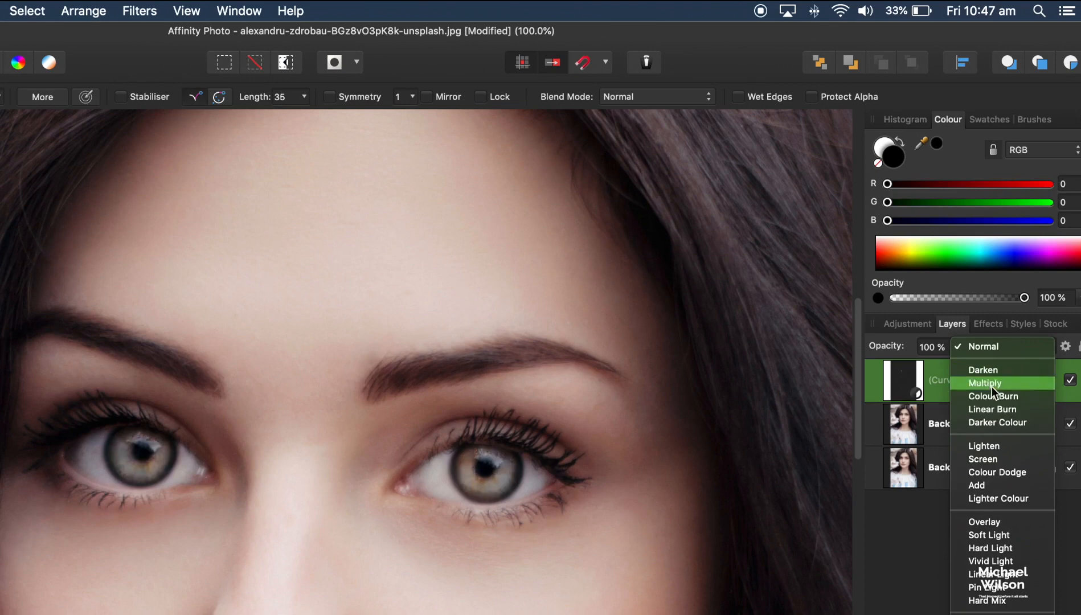
pyautogui.click(989, 535)
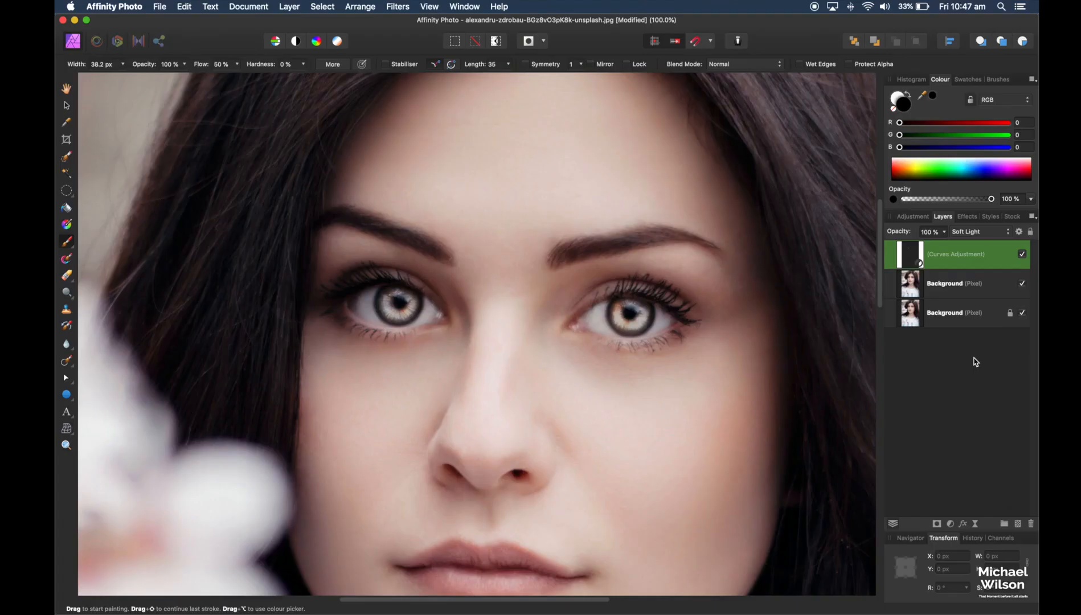
pyautogui.click(1023, 254)
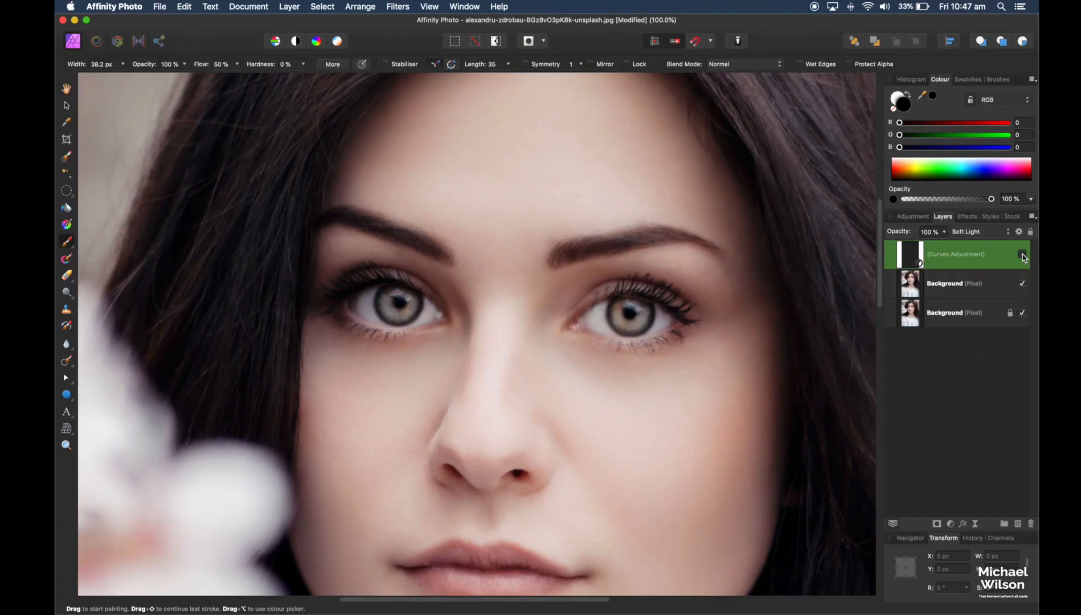
pyautogui.click(1023, 254)
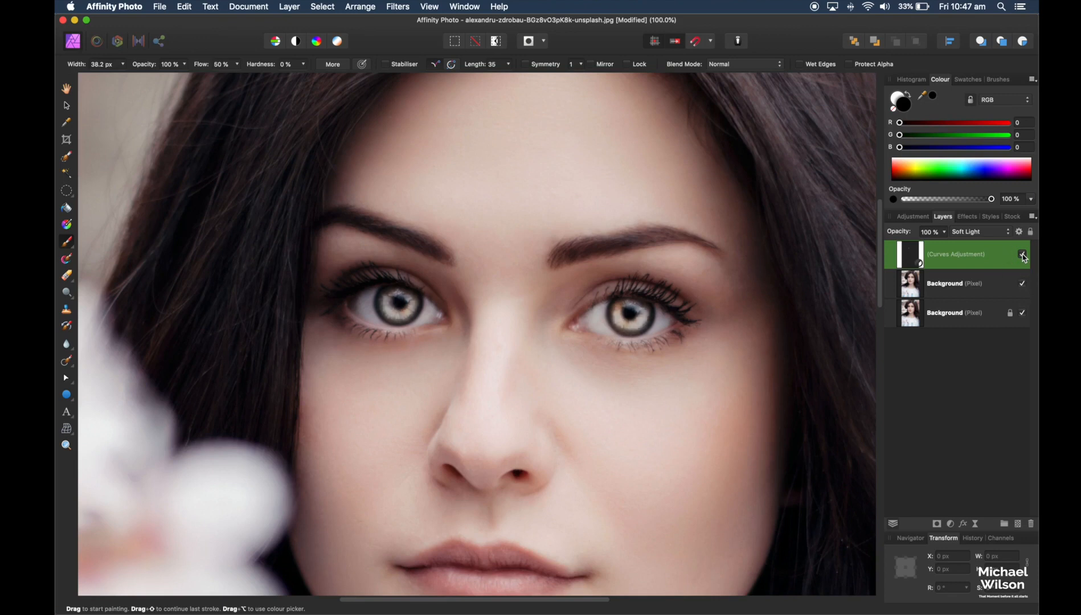
# Step: Lower the Curves layer opacity to about 30% and compare the eyes again
pyautogui.click(1024, 254)
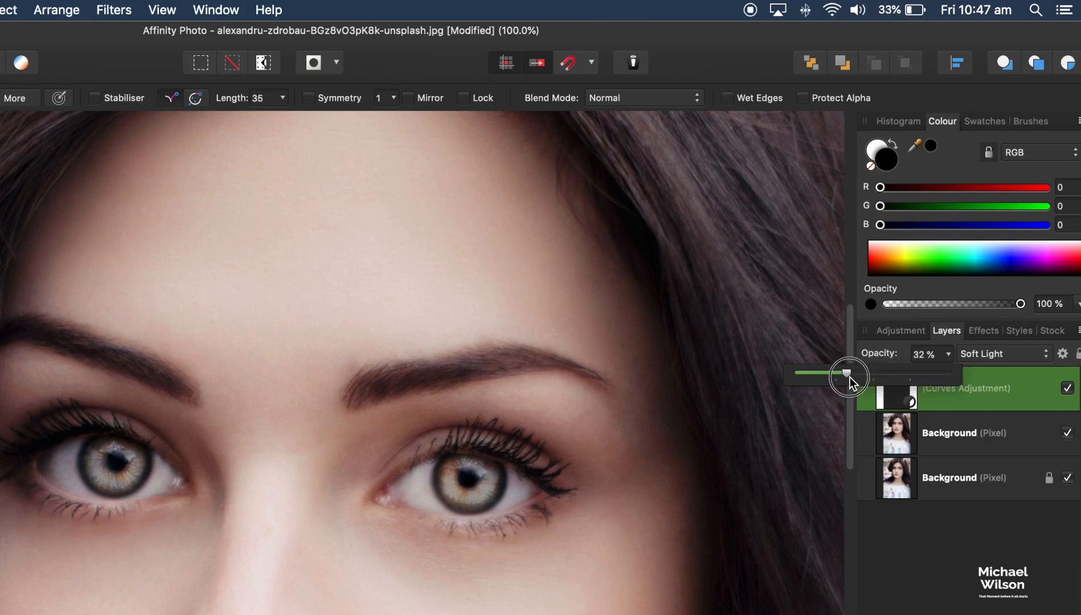
pyautogui.moveTo(850, 374); pyautogui.dragTo(843, 374)
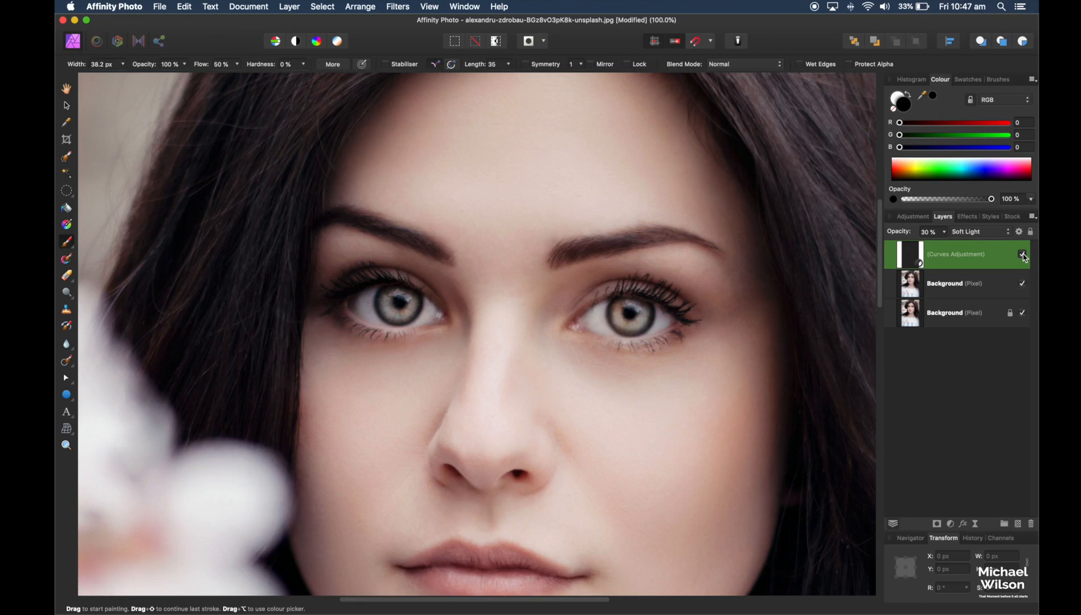
pyautogui.moveTo(1024, 254)
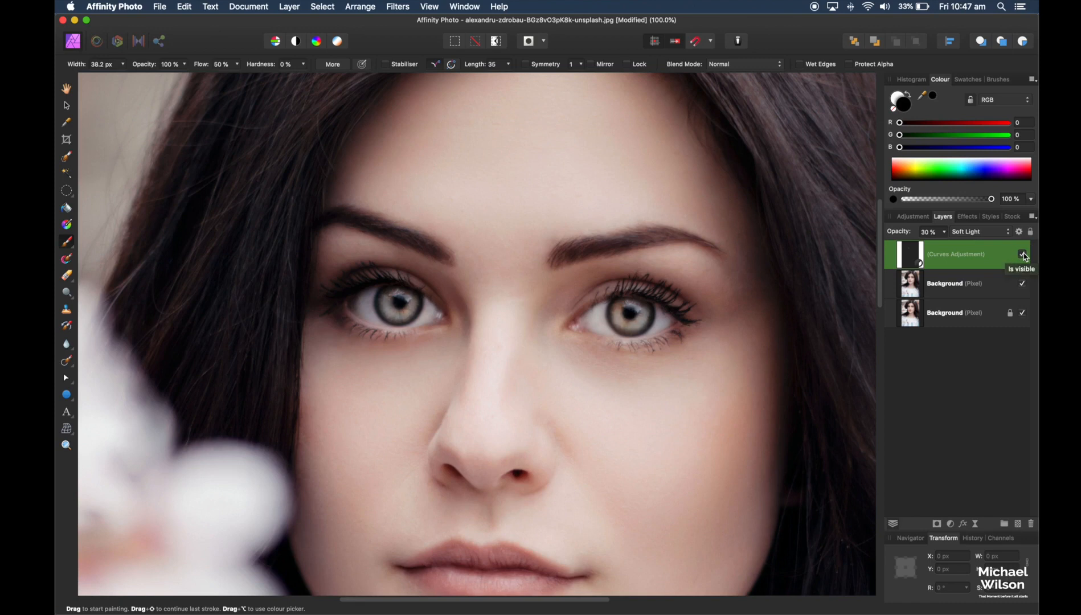
pyautogui.click(1023, 254)
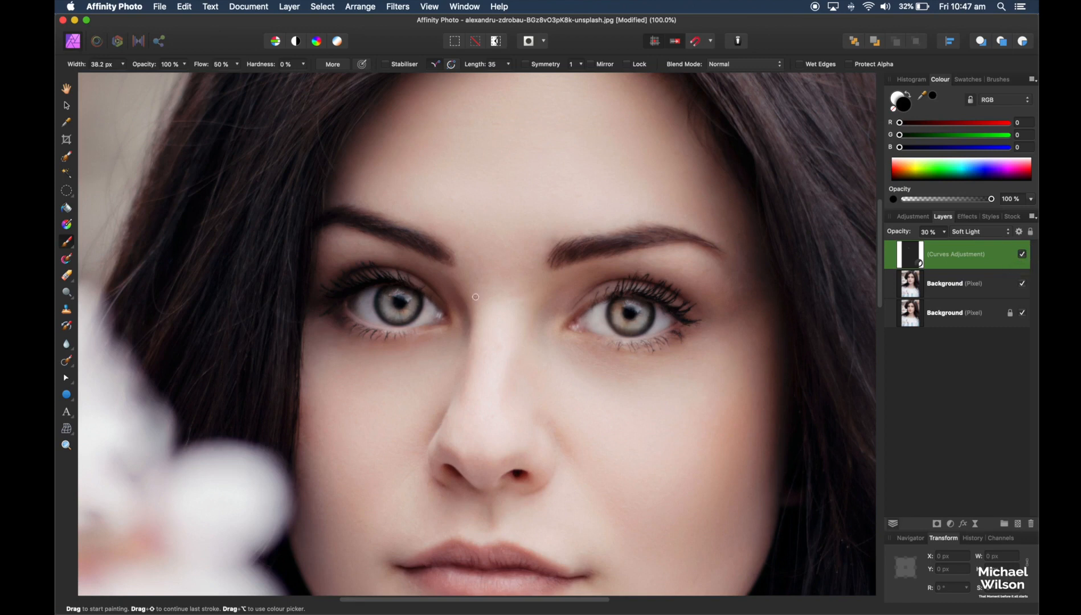
pyautogui.moveTo(507, 284)
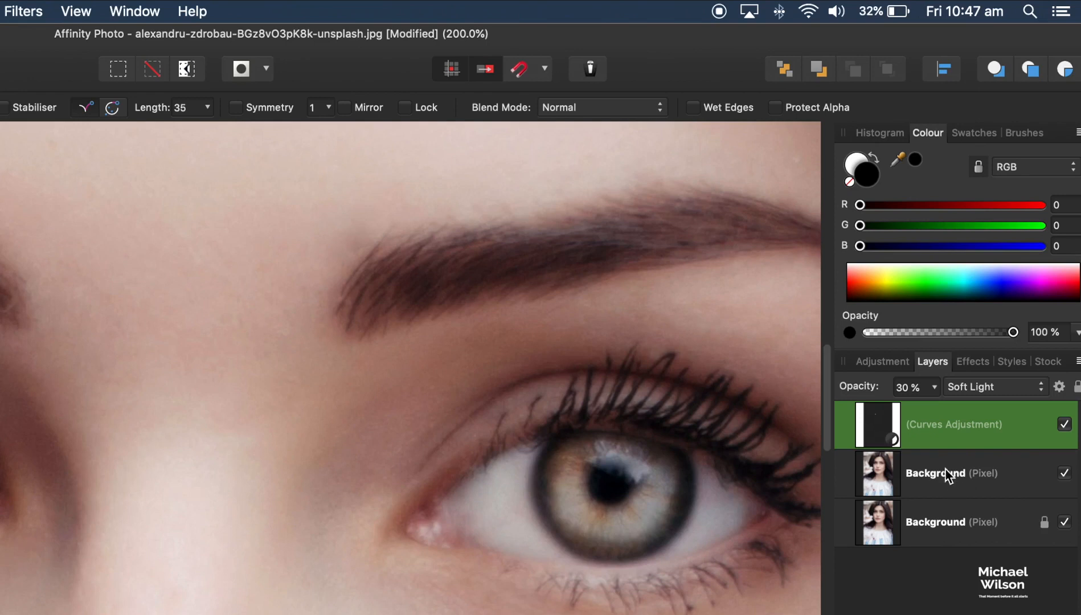
# Step: Duplicate the background layer again and invert the new Recolour adjustment's mask
pyautogui.click(944, 474)
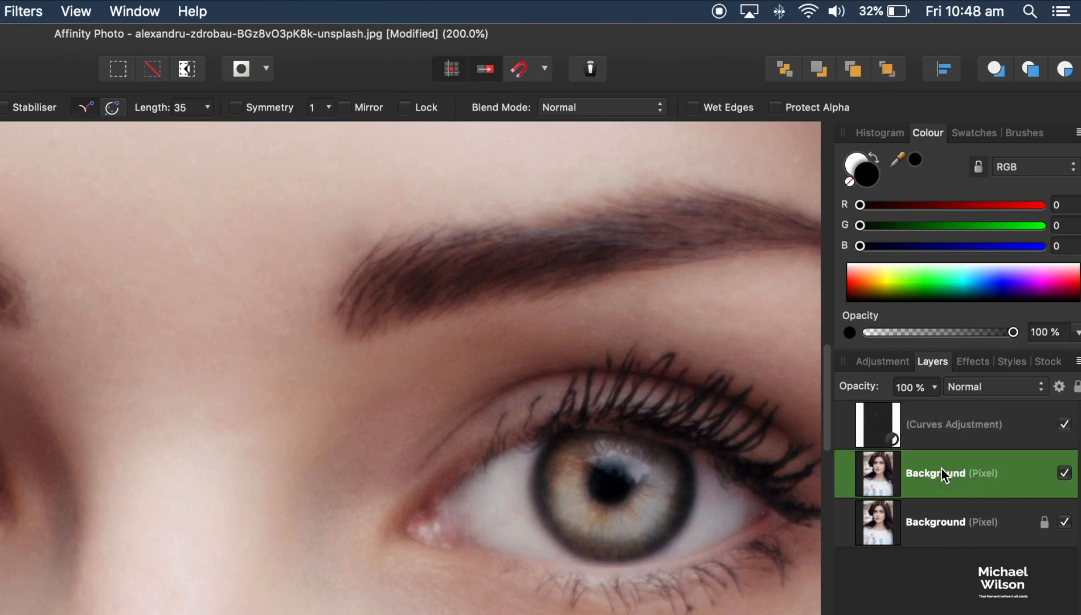
pyautogui.press('cmd+j')
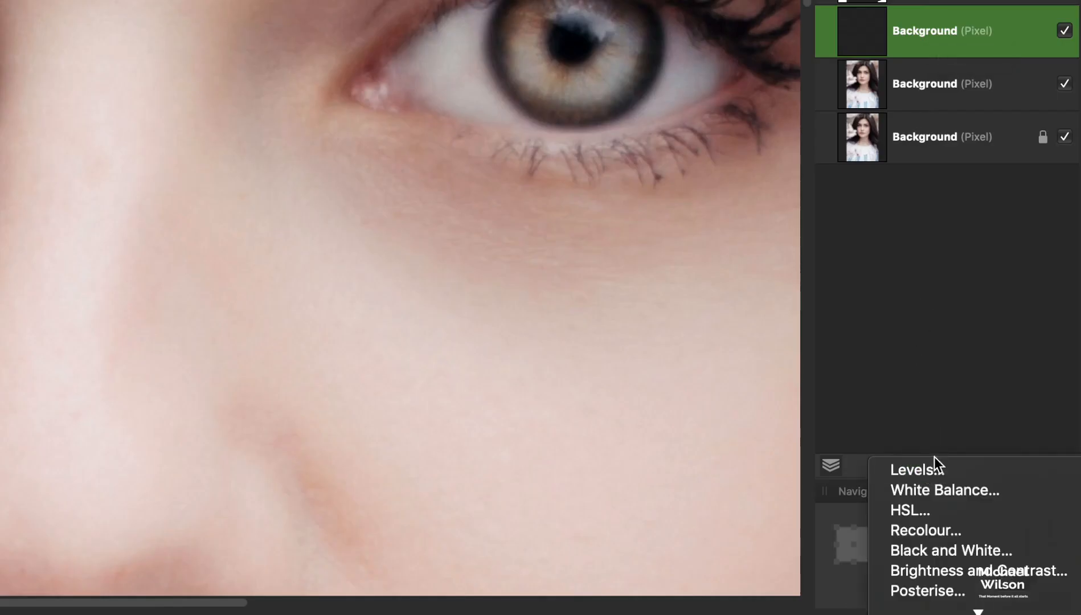
pyautogui.moveTo(924, 536)
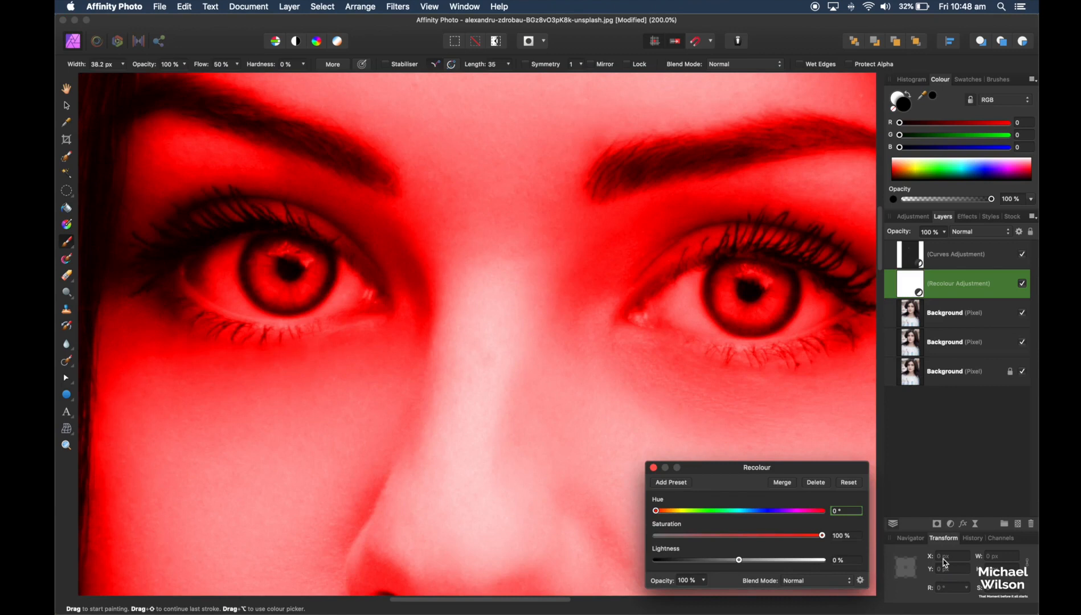
pyautogui.press('cmd+i')
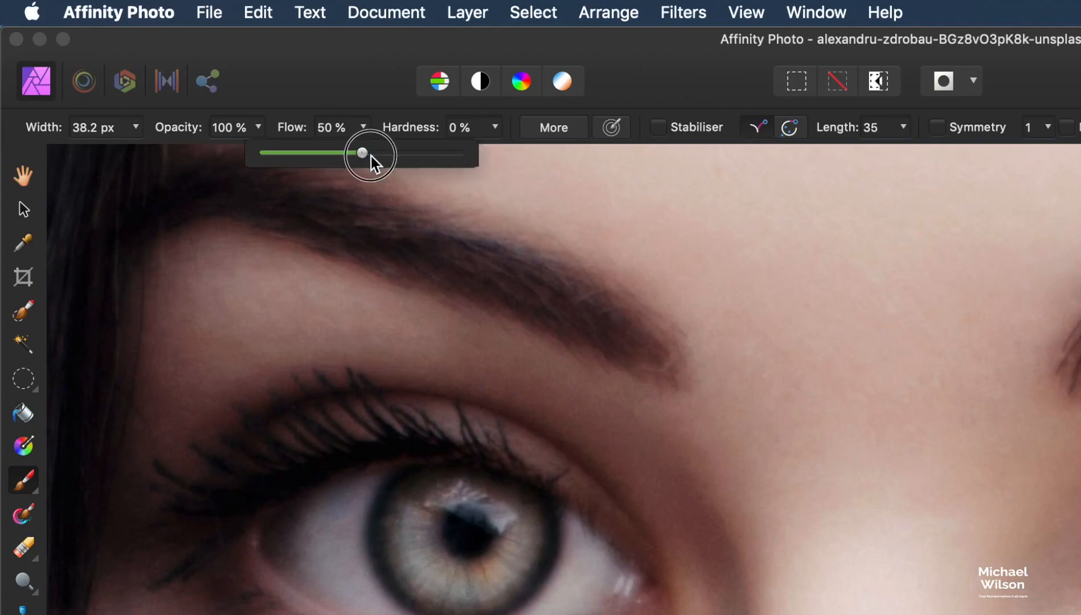
# Step: Raise brush flow to full and paint white over the left iris on the Recolour mask
pyautogui.moveTo(362, 153); pyautogui.dragTo(458, 152)
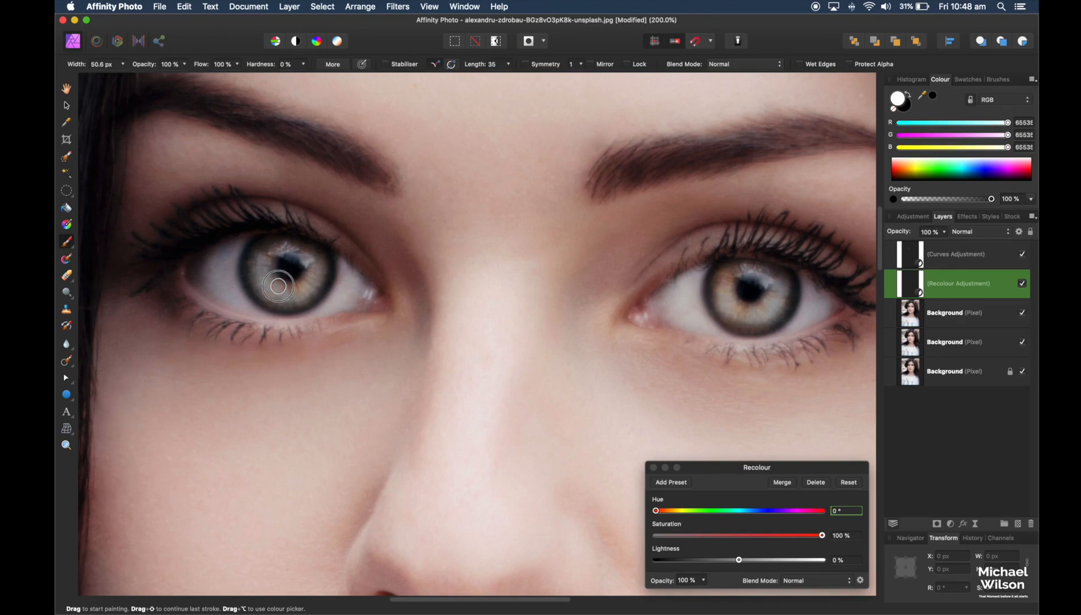
pyautogui.moveTo(278, 285); pyautogui.dragTo(285, 293)
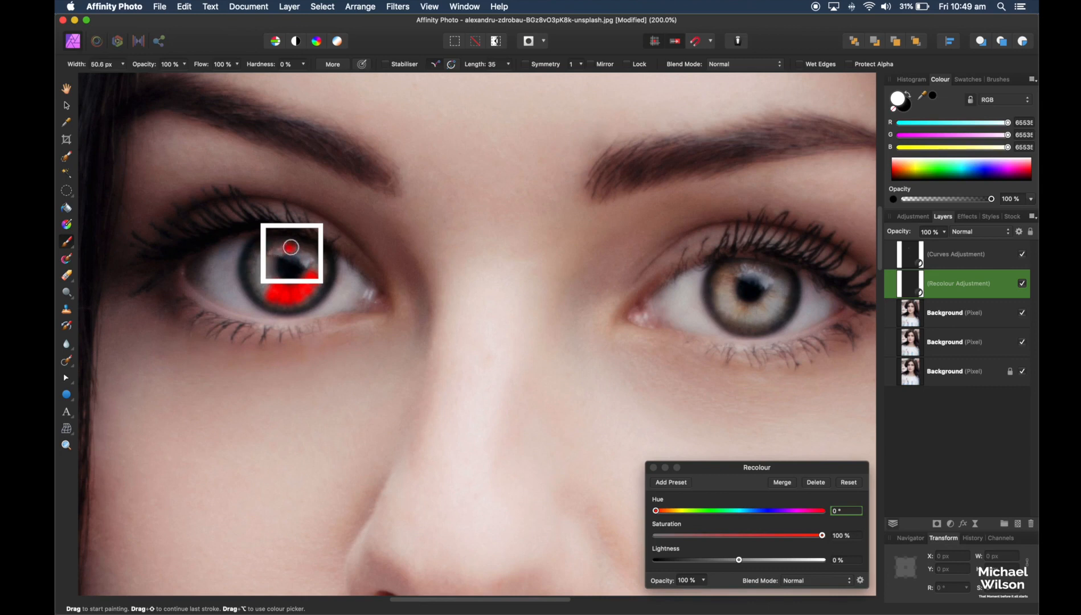
pyautogui.moveTo(290, 248); pyautogui.dragTo(290, 300)
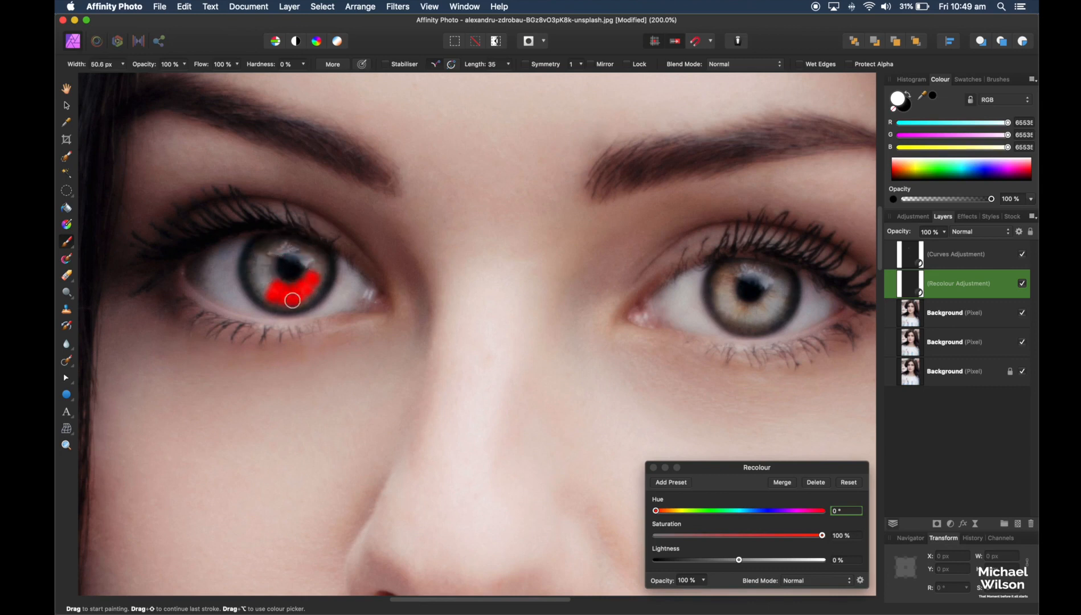
pyautogui.moveTo(291, 300); pyautogui.dragTo(258, 285)
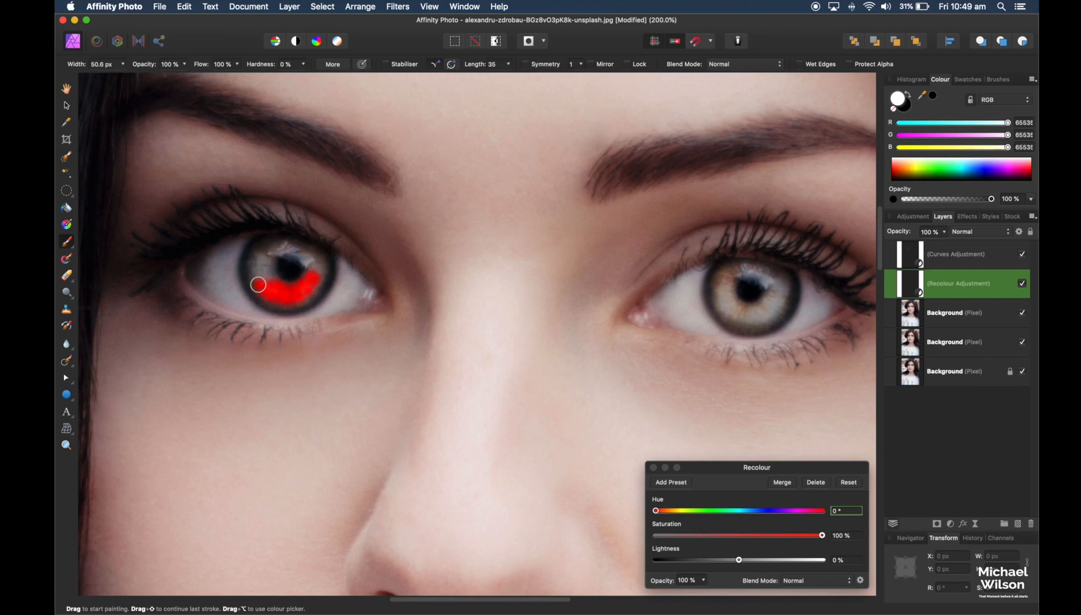
pyautogui.moveTo(258, 285); pyautogui.dragTo(257, 272)
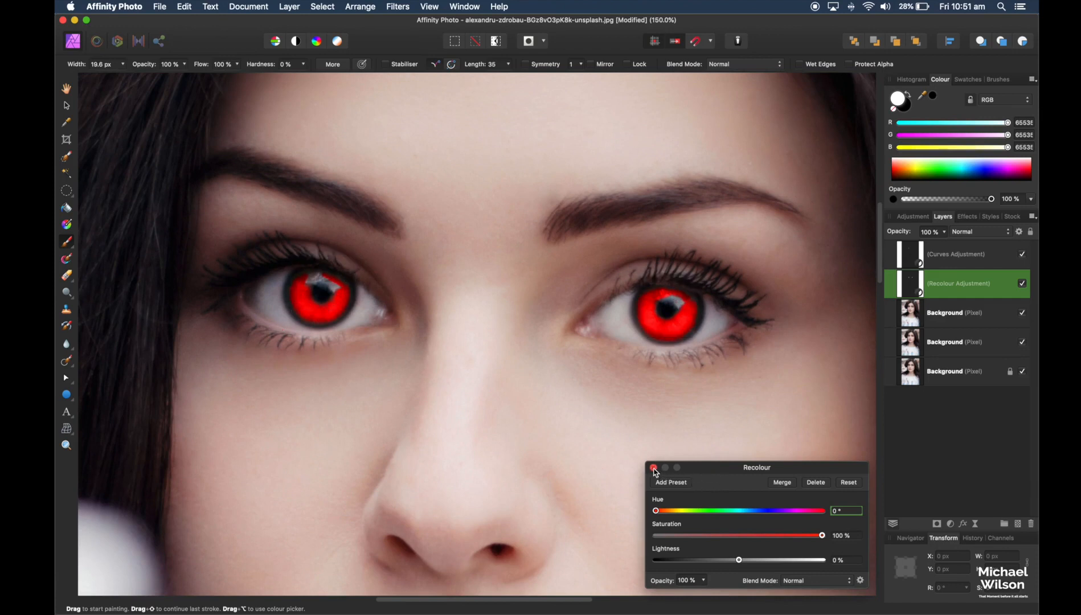
# Step: Reopen Recolour and set Hue about 243°, Saturation 69% and Lightness 4% for blue-violet irises
pyautogui.click(654, 469)
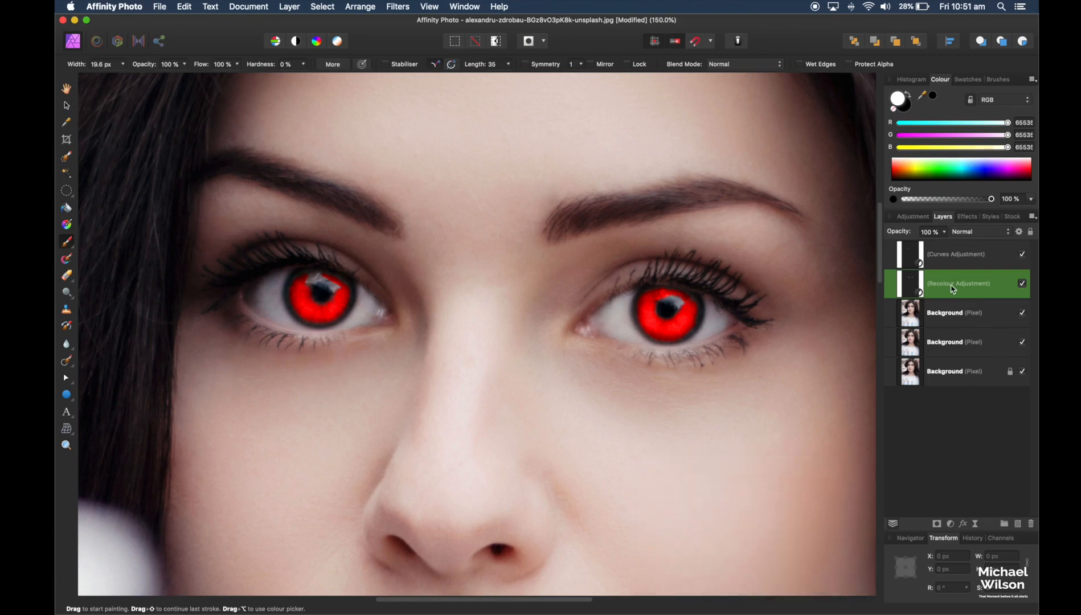
pyautogui.doubleClick(959, 283)
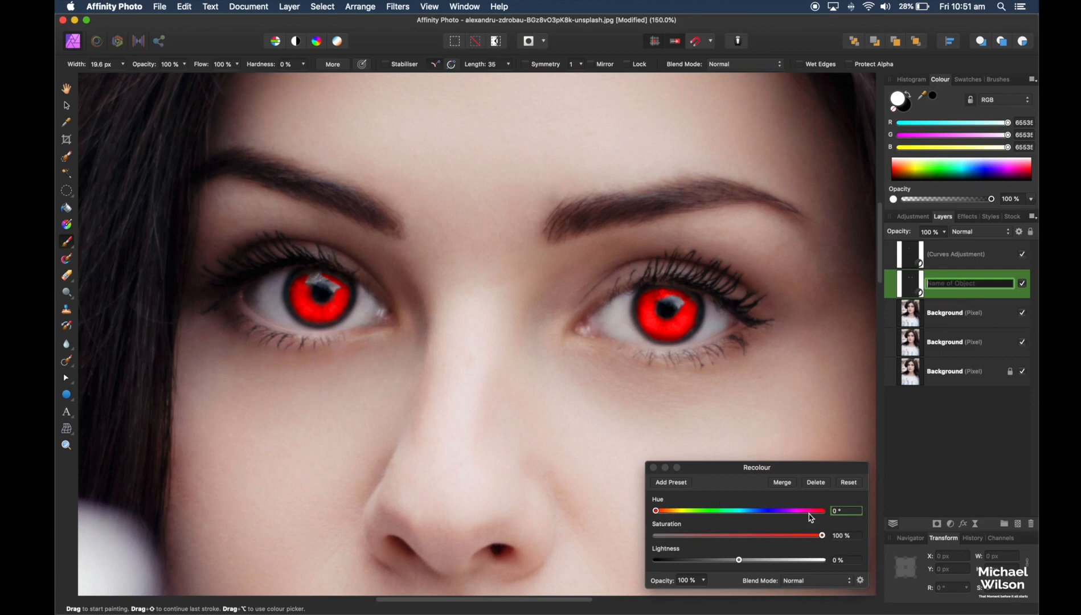
pyautogui.moveTo(779, 516)
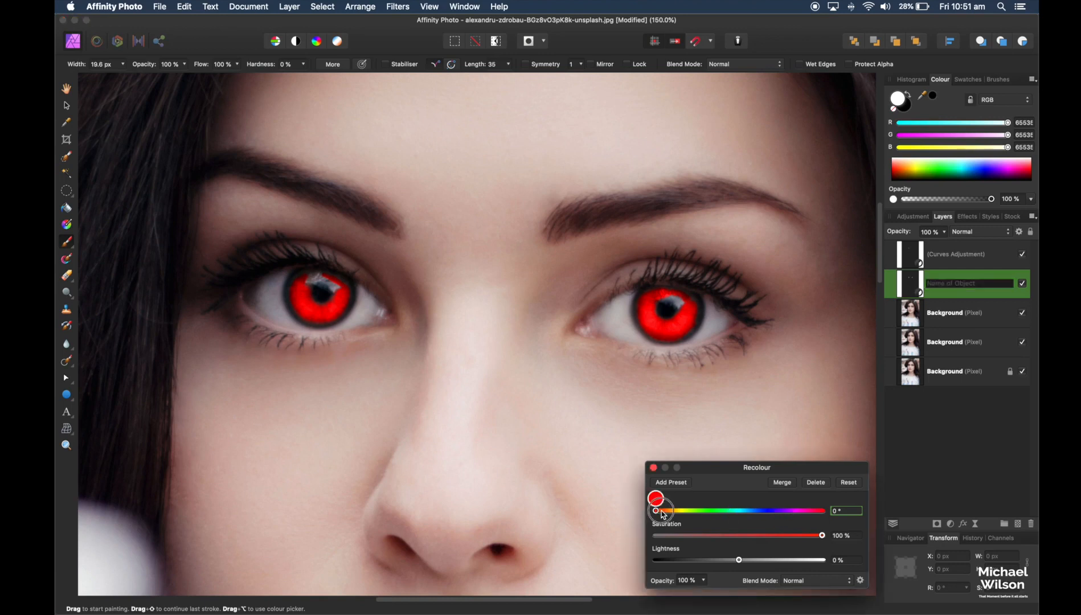
pyautogui.moveTo(656, 510); pyautogui.dragTo(765, 511)
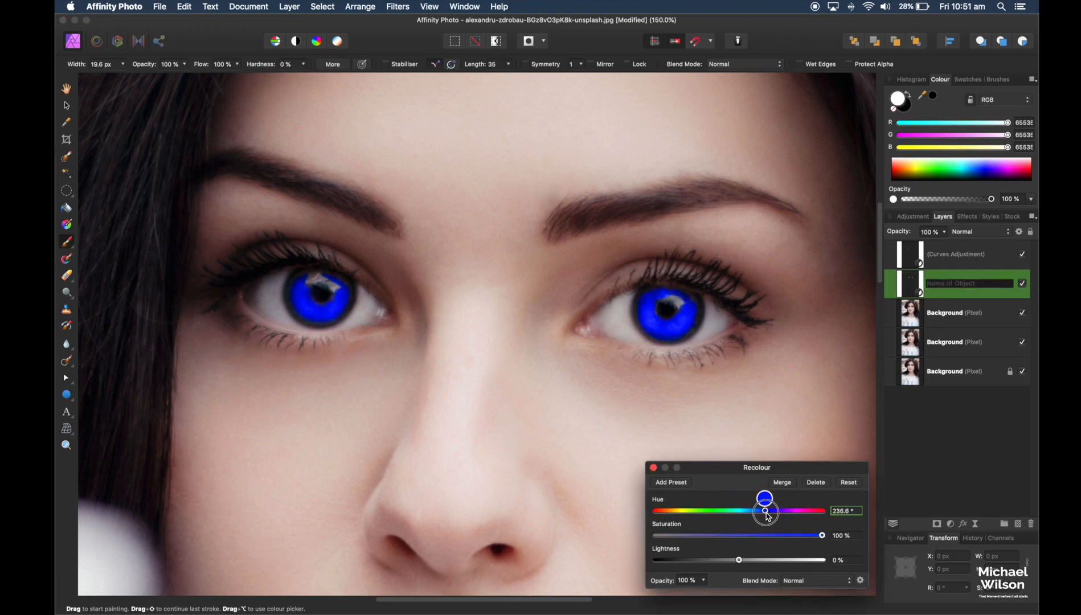
pyautogui.moveTo(764, 510); pyautogui.dragTo(768, 510)
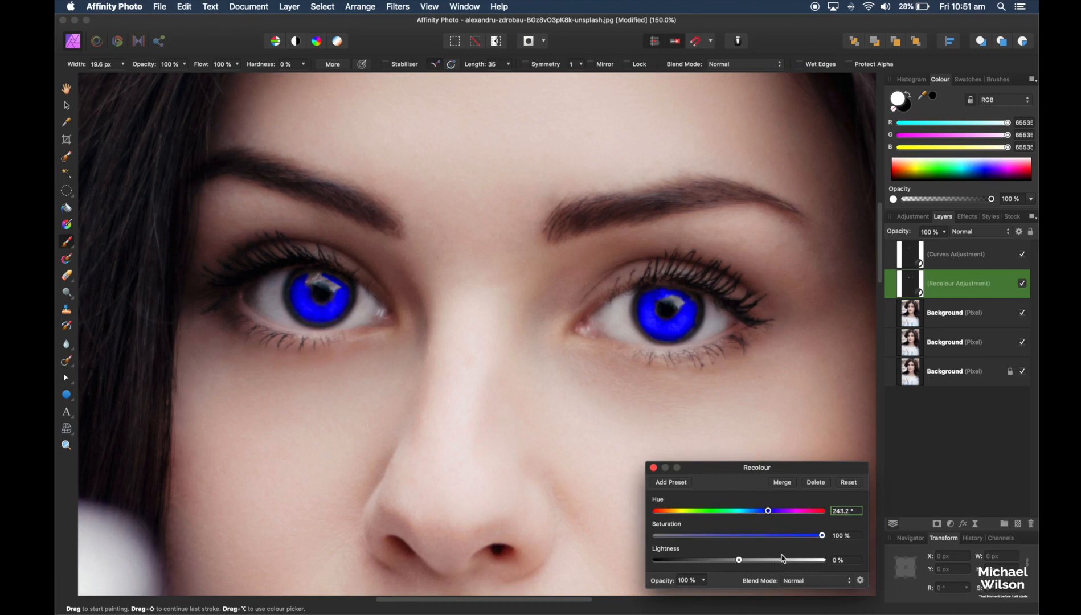
pyautogui.moveTo(821, 536); pyautogui.dragTo(773, 535)
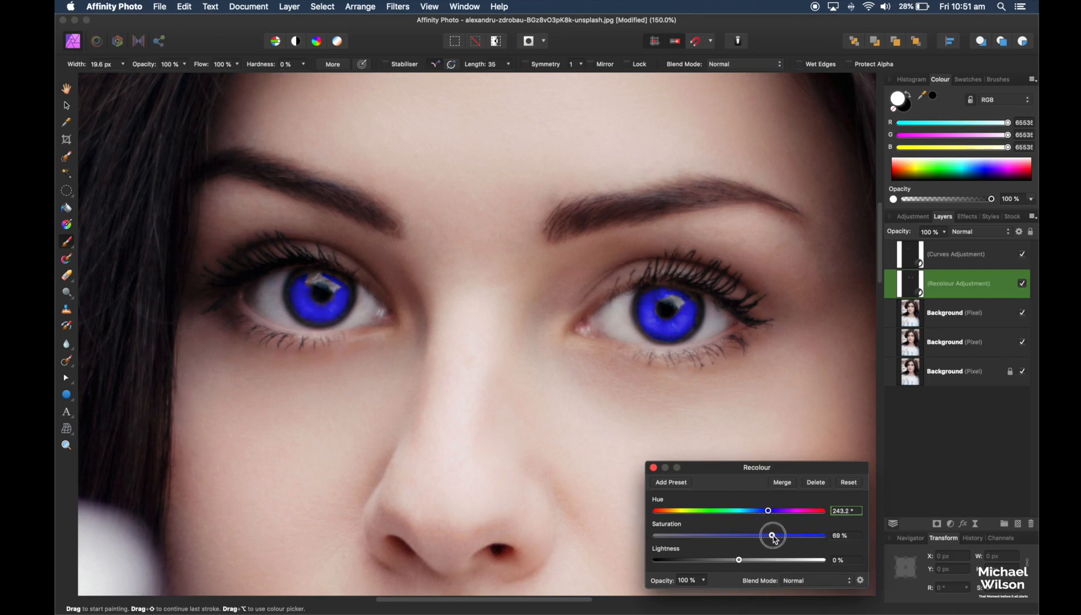
pyautogui.moveTo(773, 536); pyautogui.dragTo(743, 560)
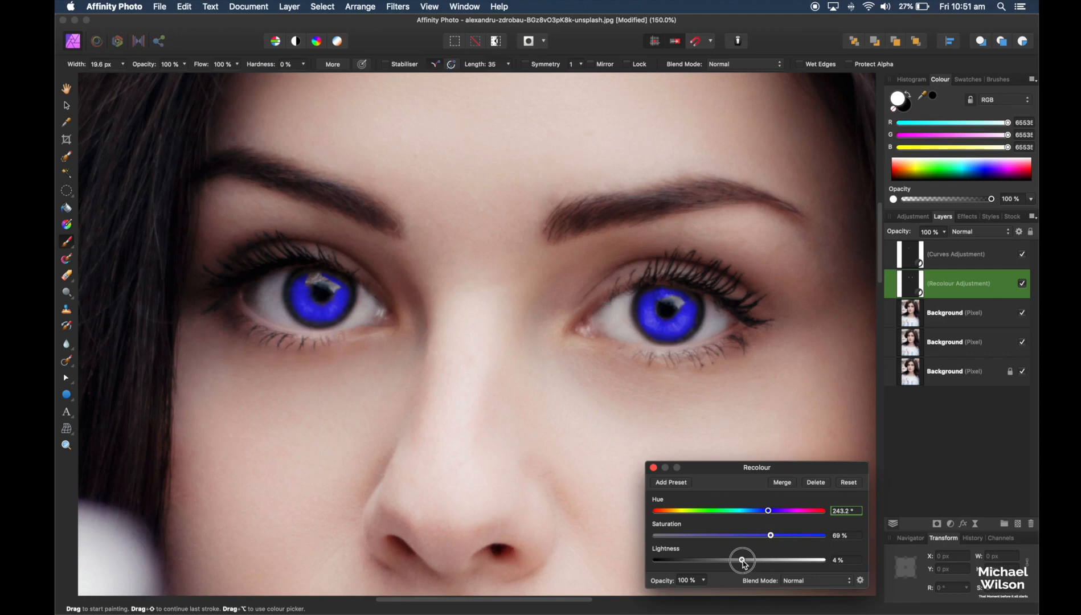
pyautogui.moveTo(743, 559); pyautogui.dragTo(743, 560)
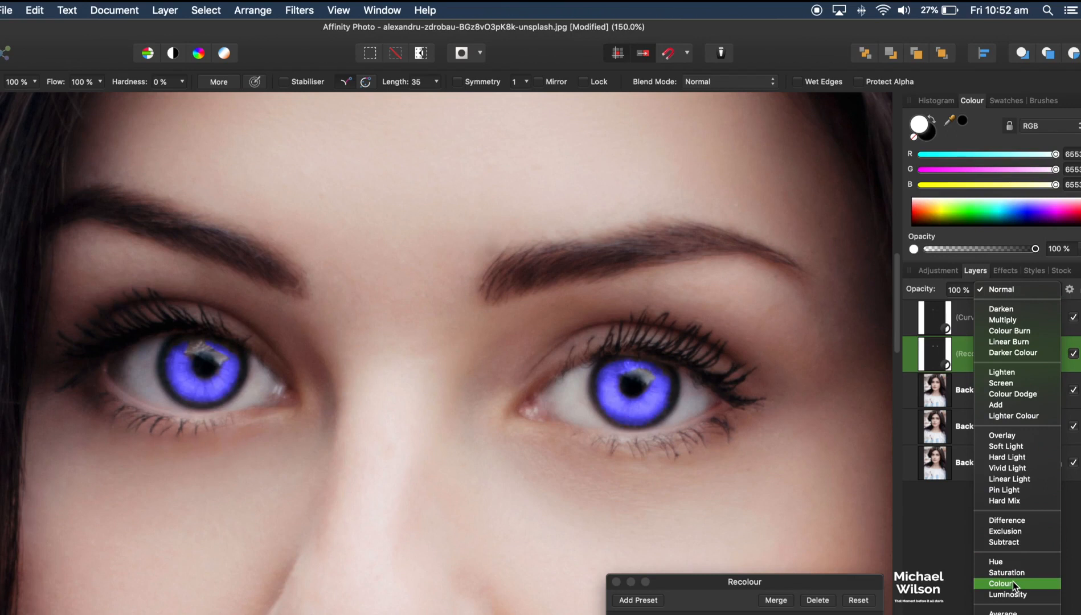
# Step: Blend Recolour as Colour at ~42% opacity, then refine Hue to 233.4° and Saturation to 77%
pyautogui.click(1000, 584)
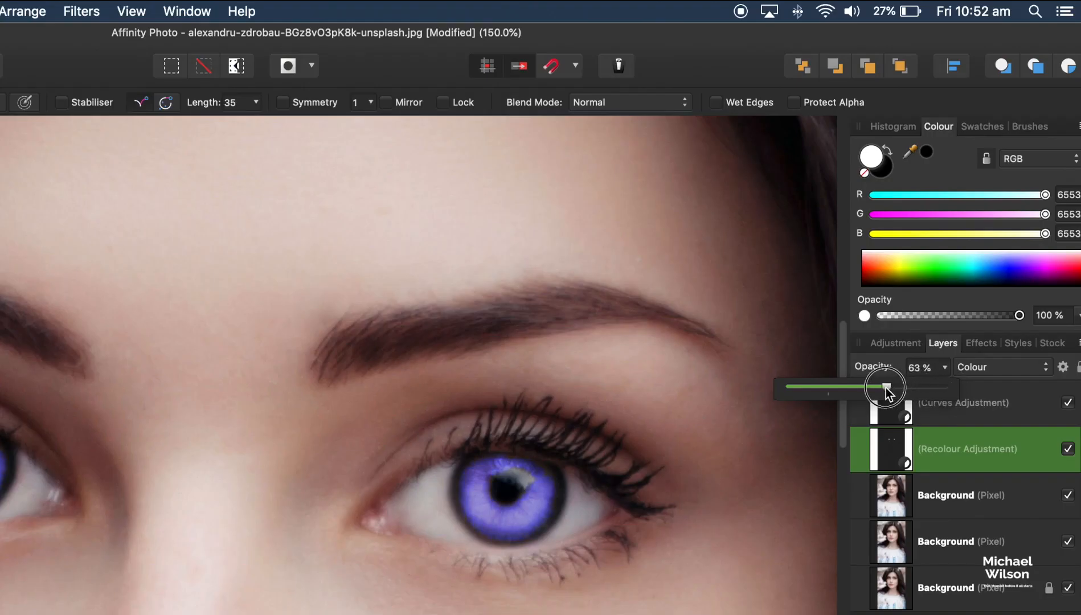
pyautogui.moveTo(886, 387); pyautogui.dragTo(832, 388)
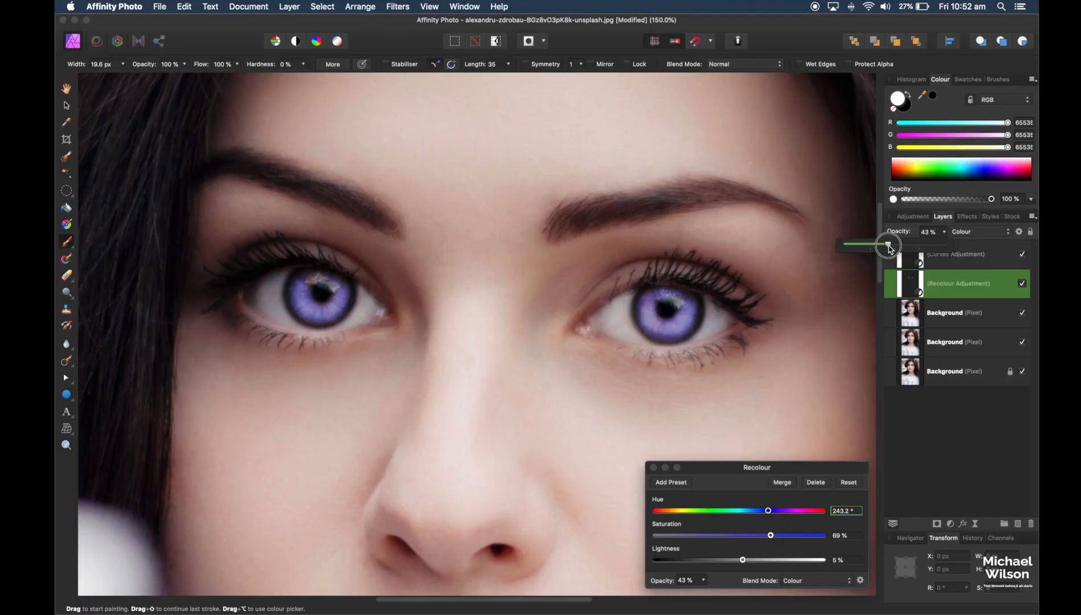
pyautogui.moveTo(768, 511); pyautogui.dragTo(774, 510)
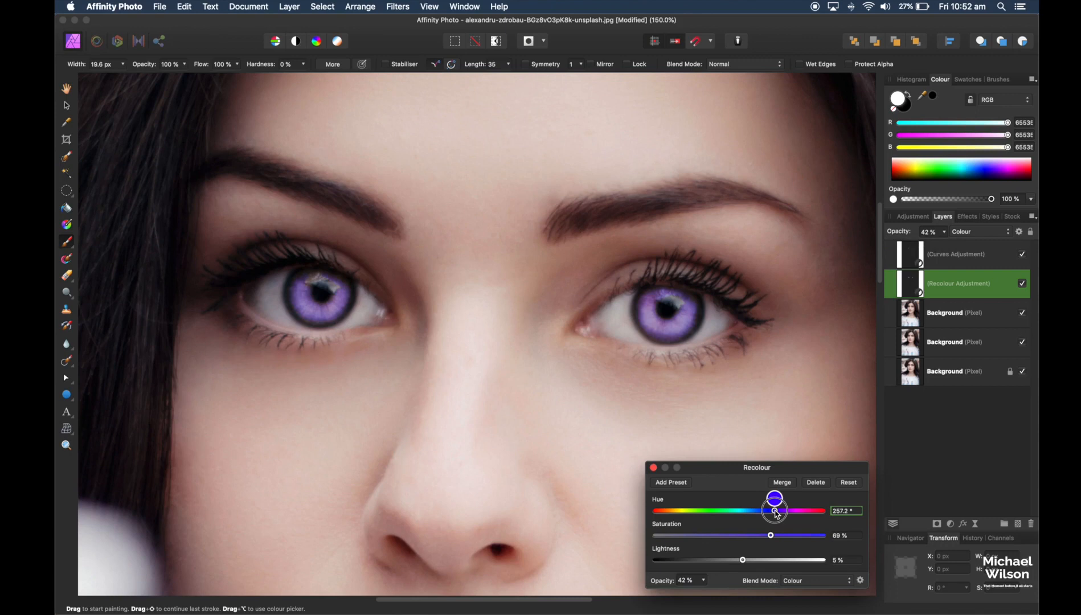
pyautogui.moveTo(775, 510); pyautogui.dragTo(763, 510)
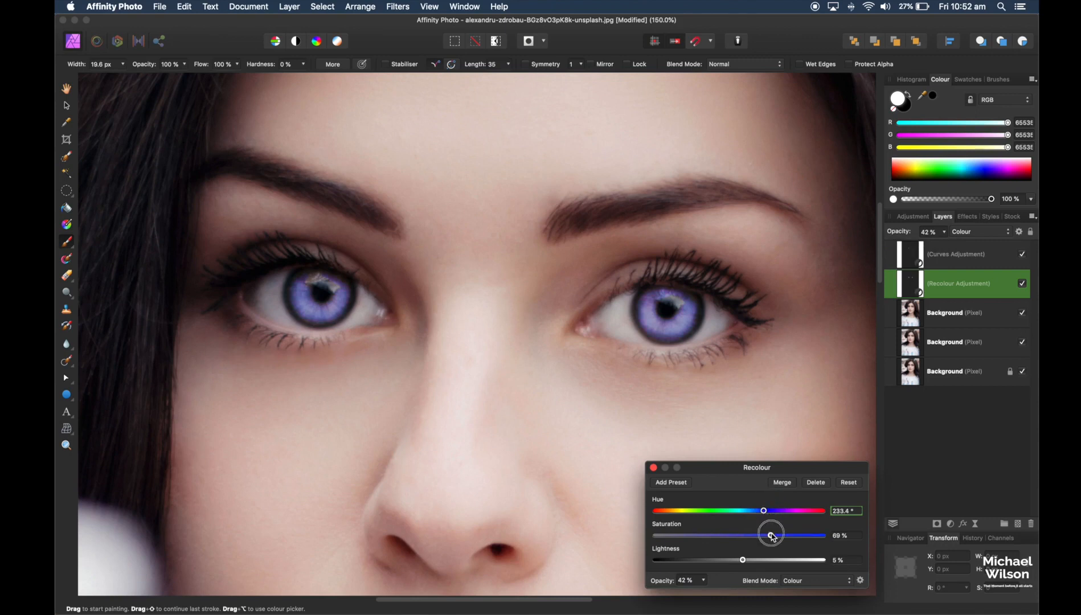
pyautogui.moveTo(772, 536); pyautogui.dragTo(784, 536)
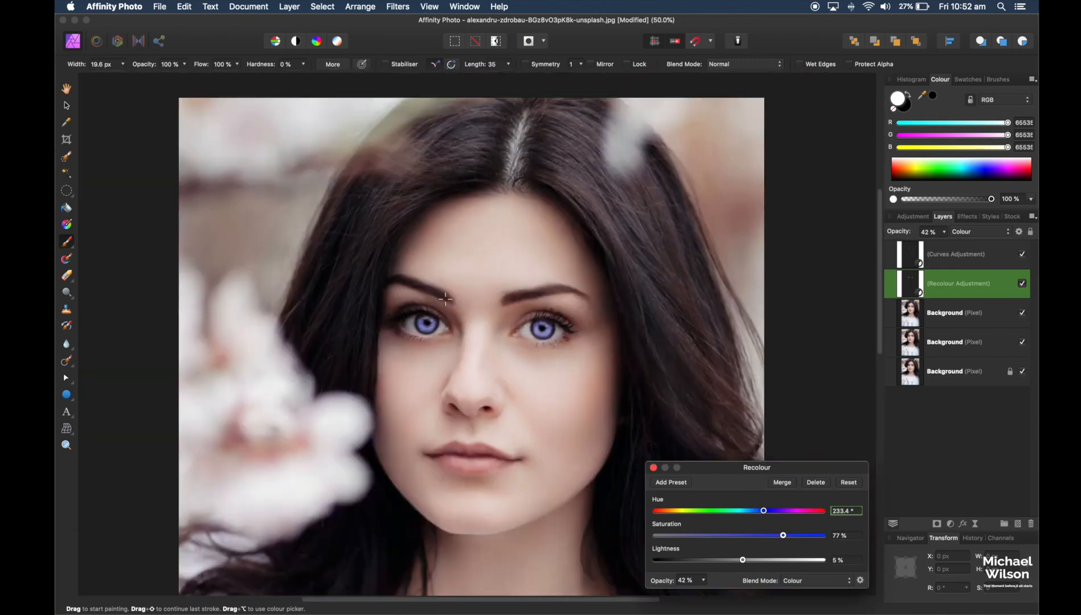
pyautogui.moveTo(493, 315)
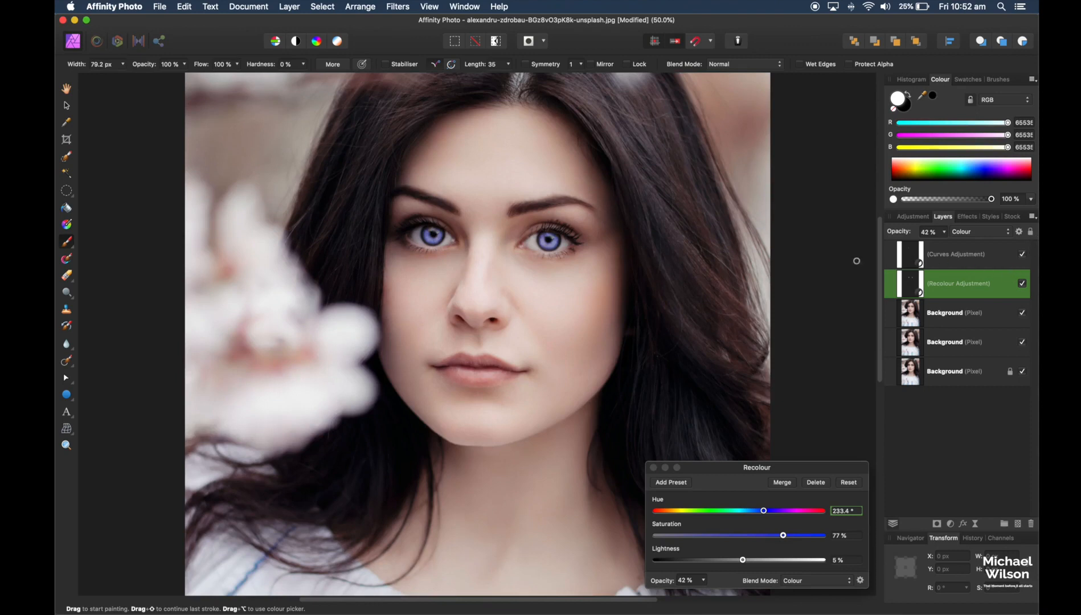
pyautogui.moveTo(977, 259)
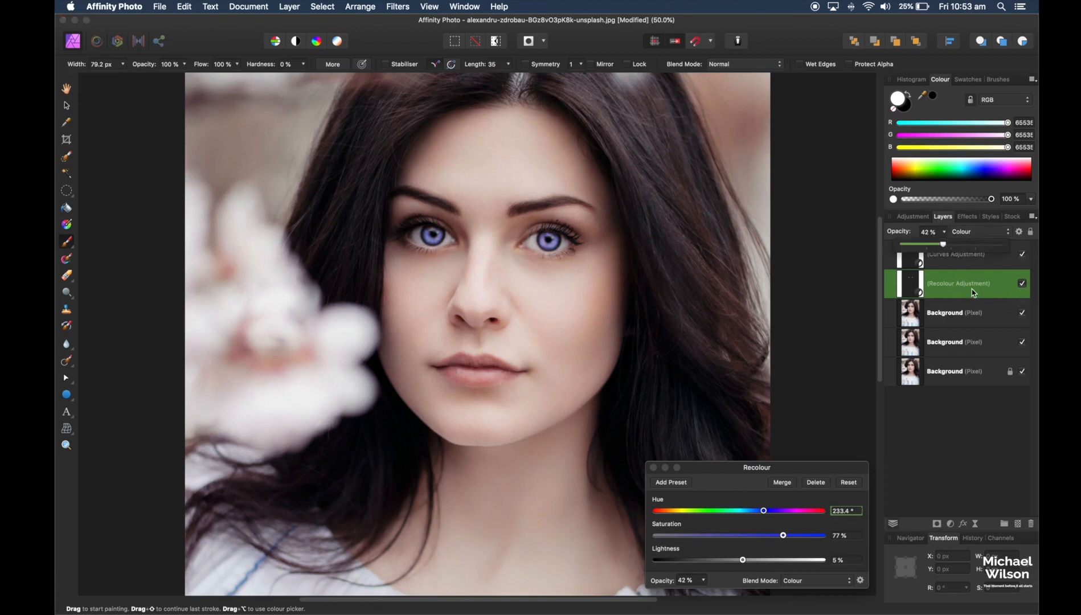
# Step: Reduce the Recolour adjustment layer's opacity to 30% for a subtler blue-violet iris tint
pyautogui.moveTo(943, 244); pyautogui.dragTo(936, 246)
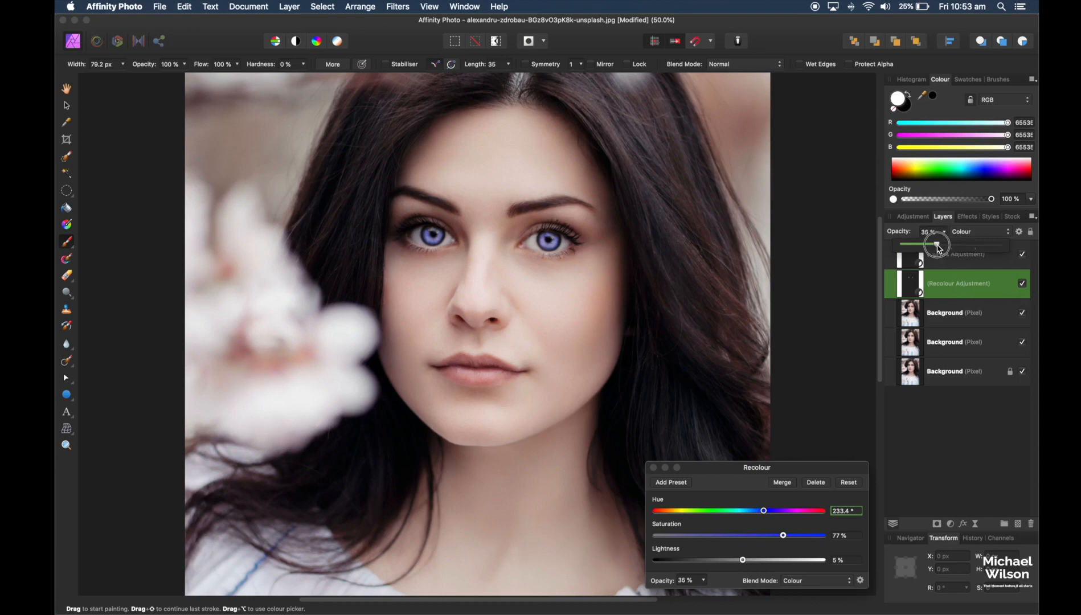
pyautogui.moveTo(939, 247); pyautogui.dragTo(937, 246)
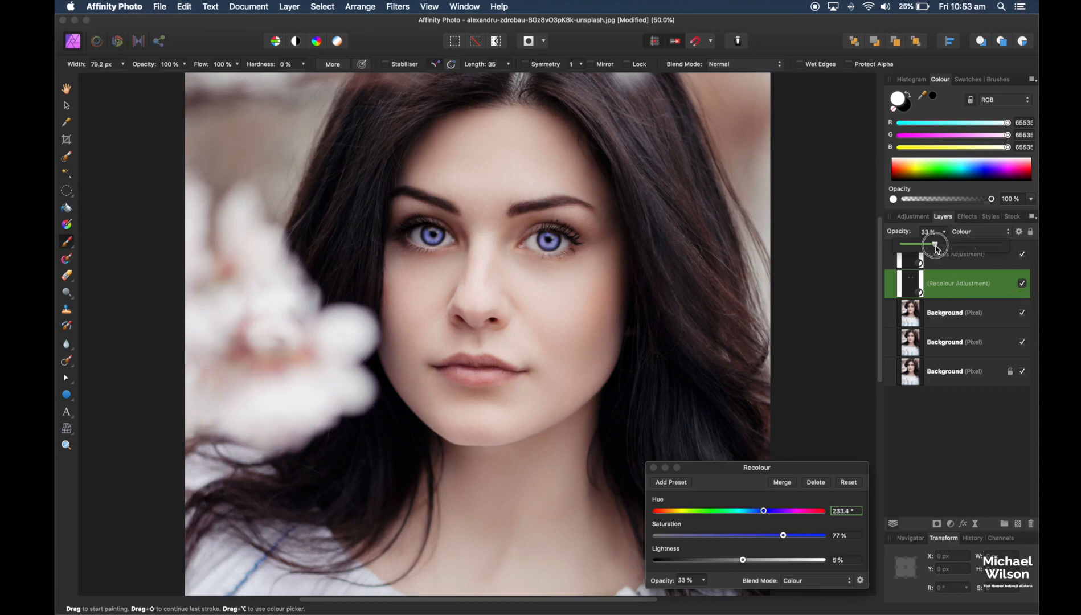
pyautogui.moveTo(938, 247); pyautogui.dragTo(933, 247)
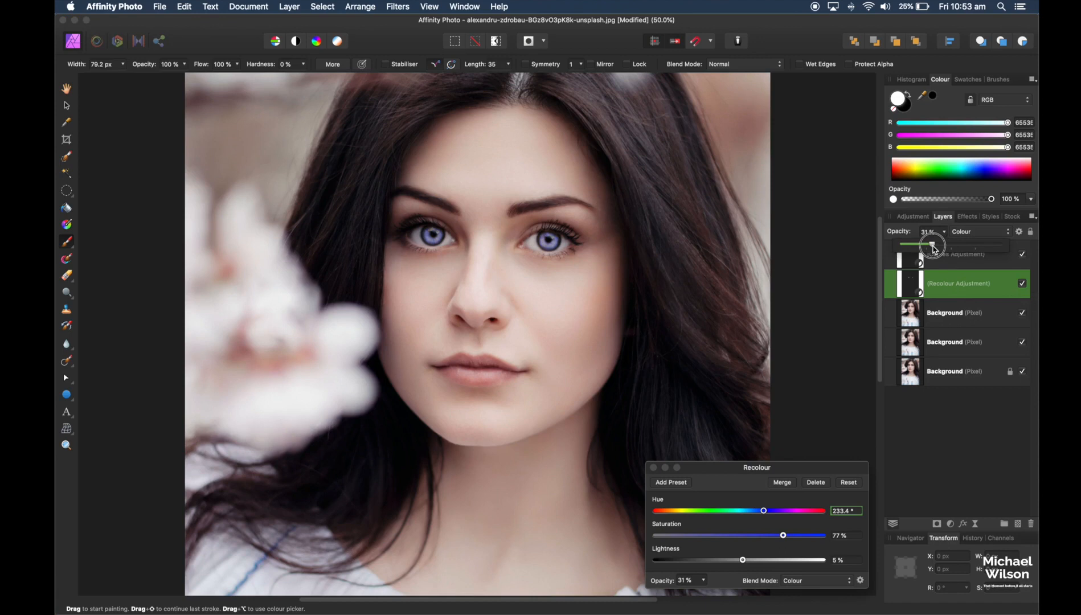
pyautogui.moveTo(934, 245); pyautogui.dragTo(924, 245)
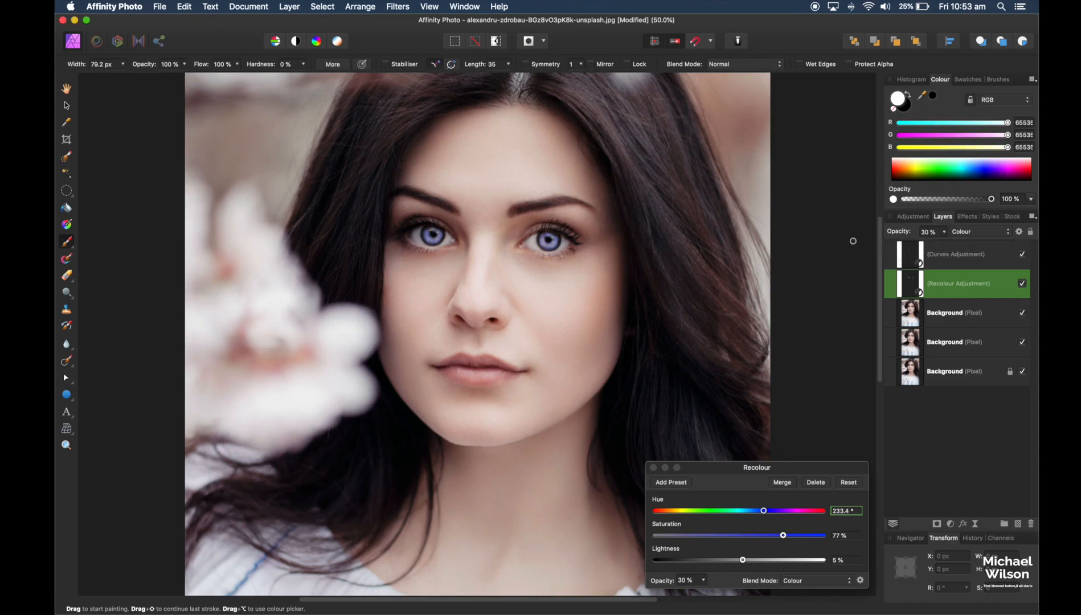